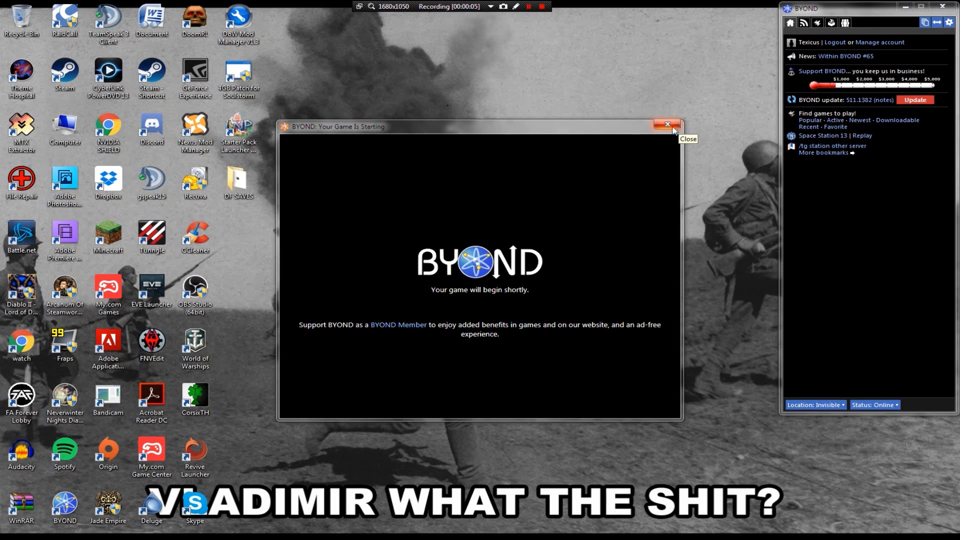
pyautogui.moveTo(557, 130)
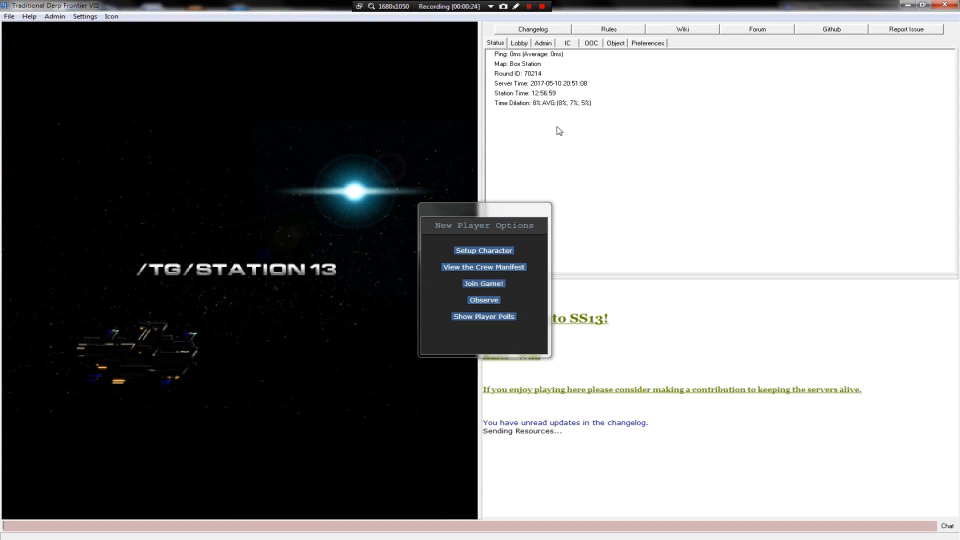
# Dismiss the changelog and bring up the Choose Profession job list with Join Game!
pyautogui.click(531, 29)
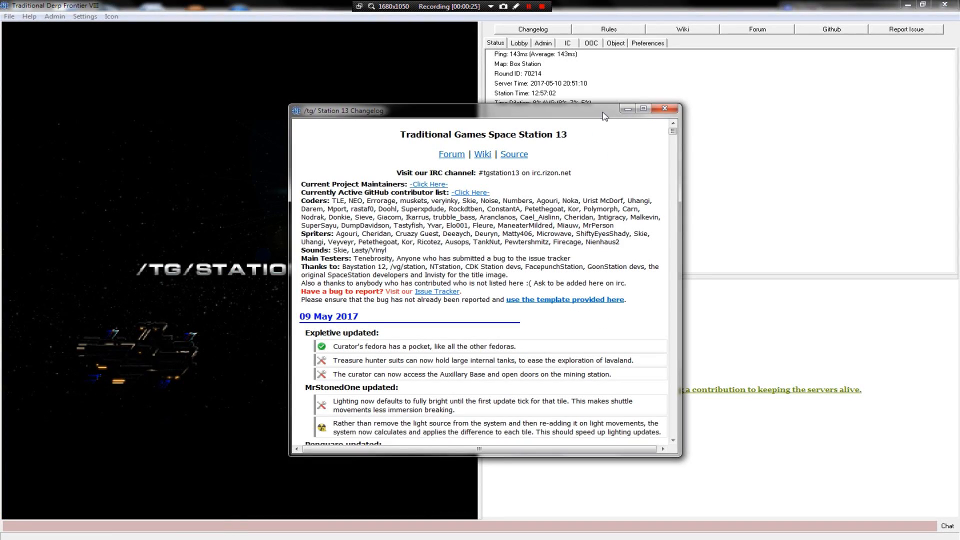
pyautogui.click(664, 109)
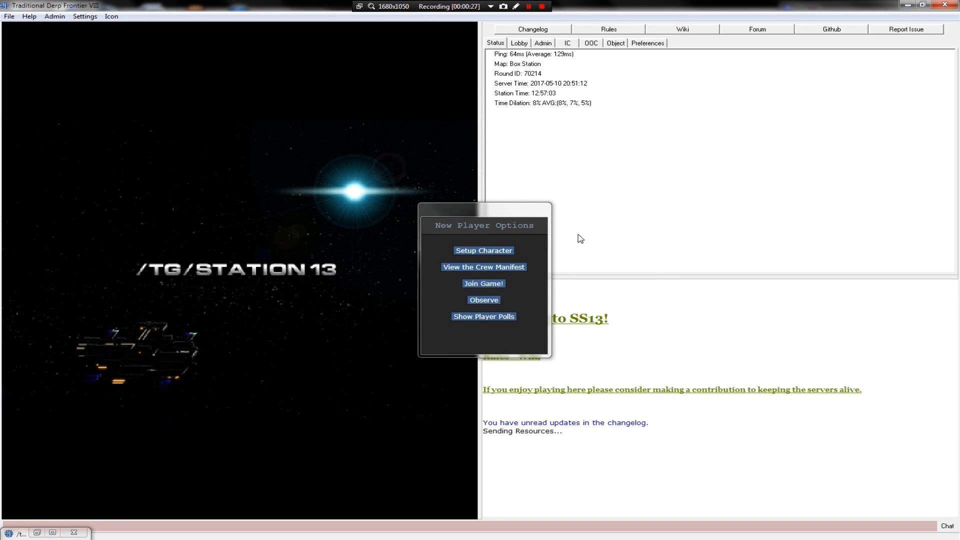
pyautogui.click(483, 284)
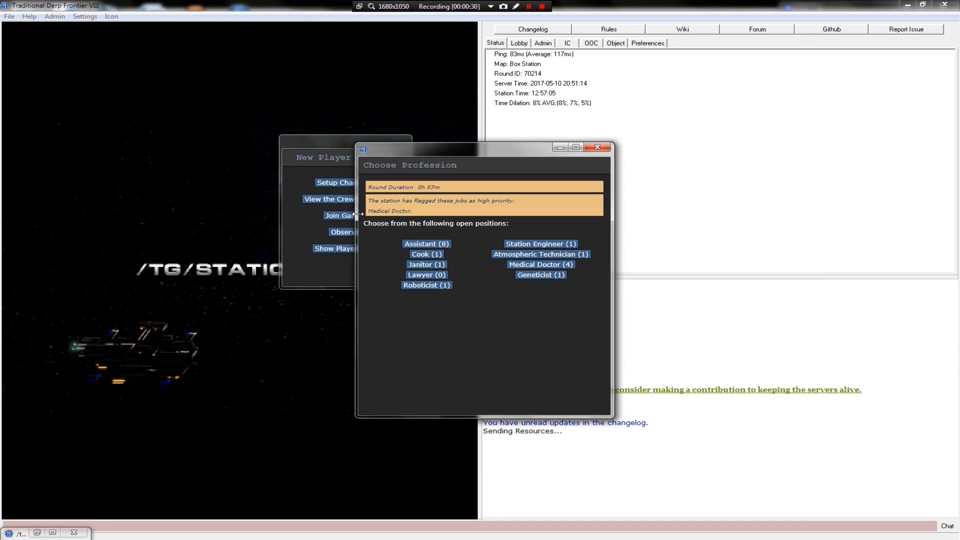
pyautogui.moveTo(459, 275)
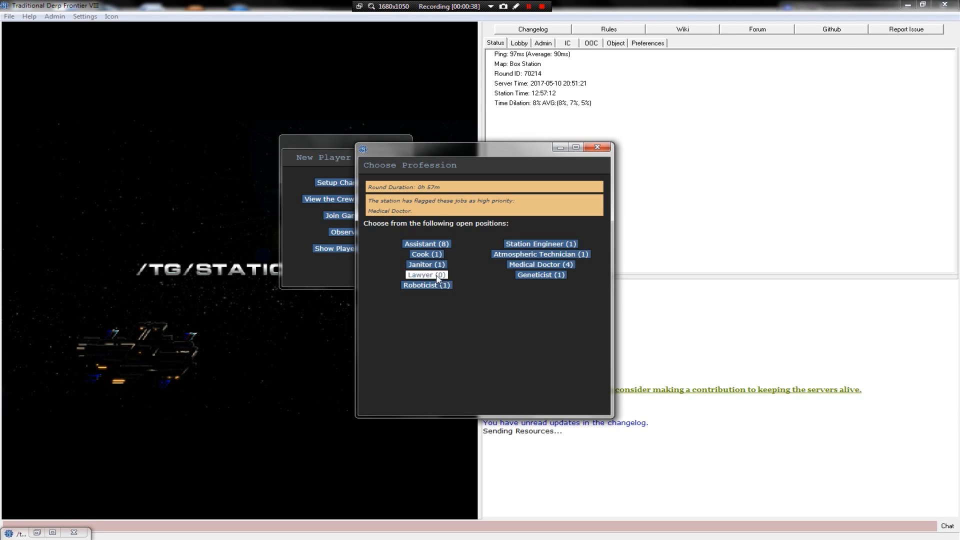
# Join the round as the Lawyer and unbuckle from the arrival chair
pyautogui.click(426, 275)
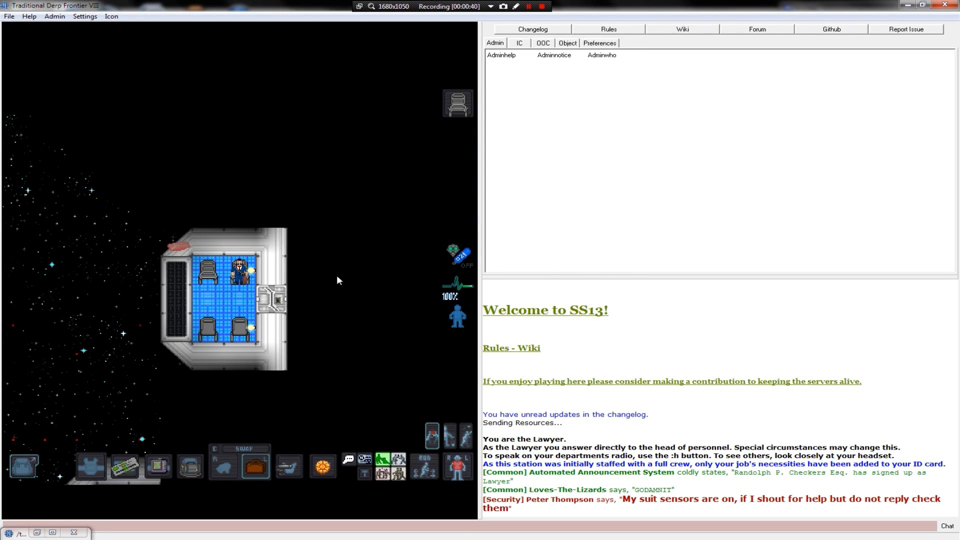
pyautogui.click(494, 43)
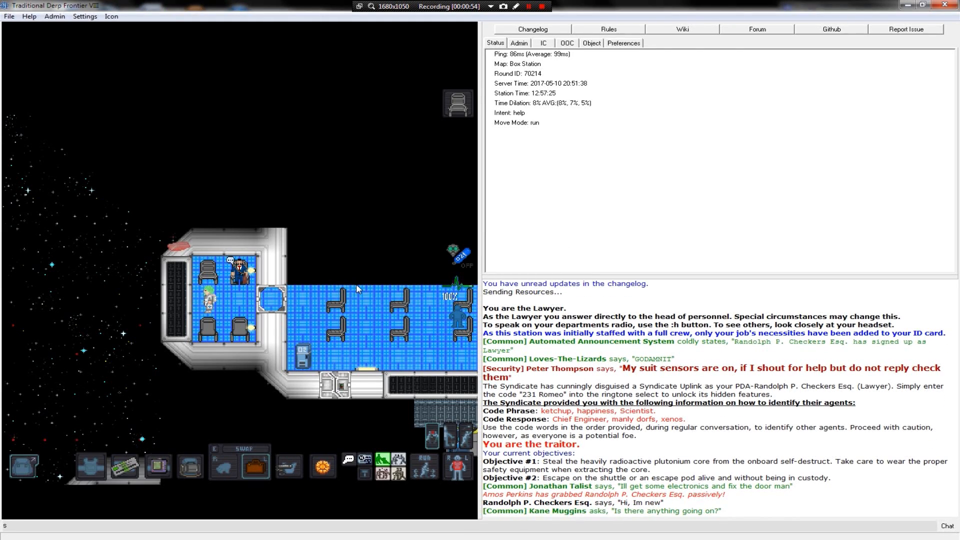
pyautogui.moveTo(366, 262)
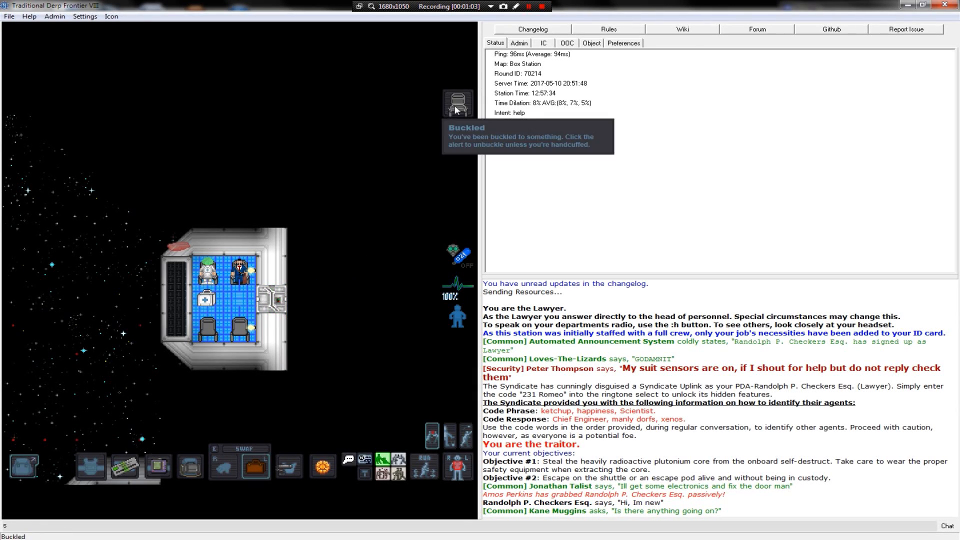
pyautogui.click(458, 103)
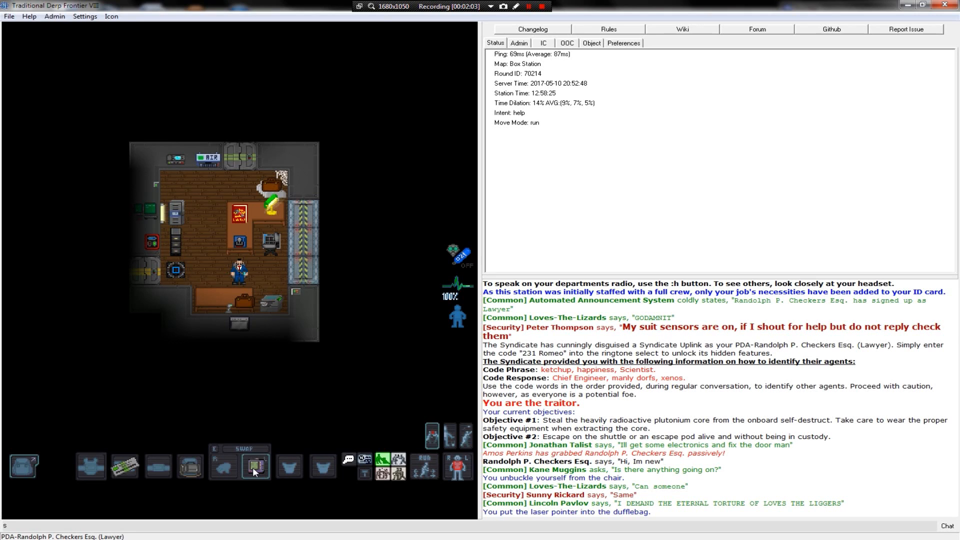
# Unlock the PDA's hidden uplink by setting the ringtone code 231 Romeo
pyautogui.click(254, 466)
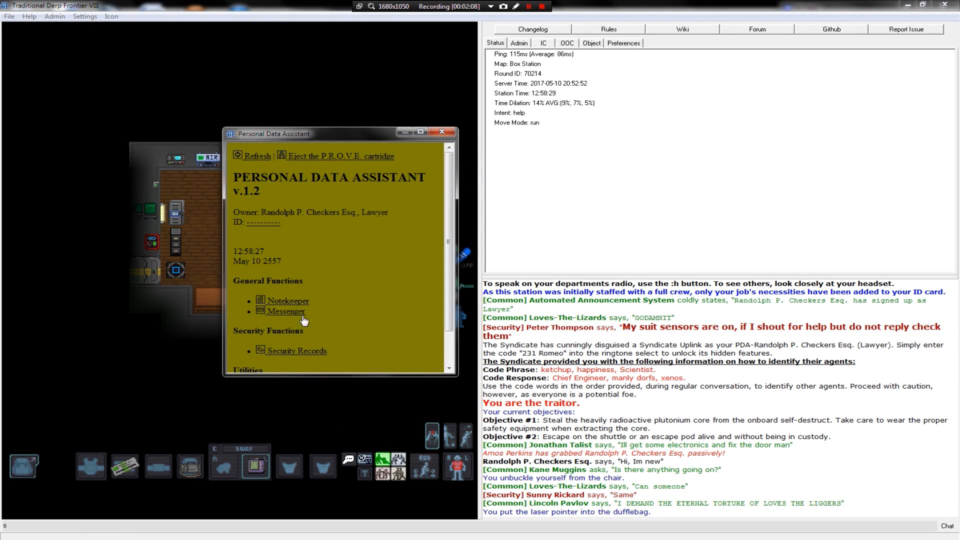
pyautogui.click(284, 312)
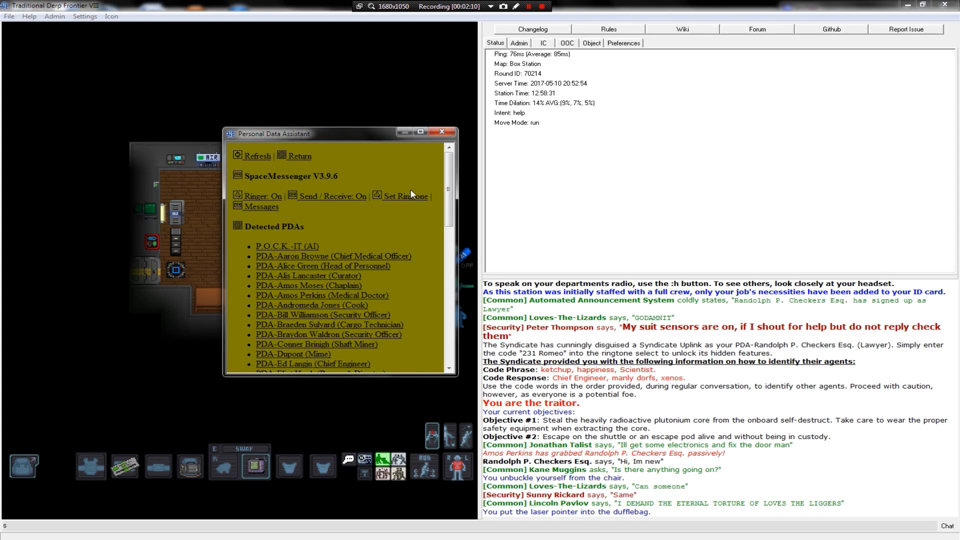
pyautogui.click(405, 196)
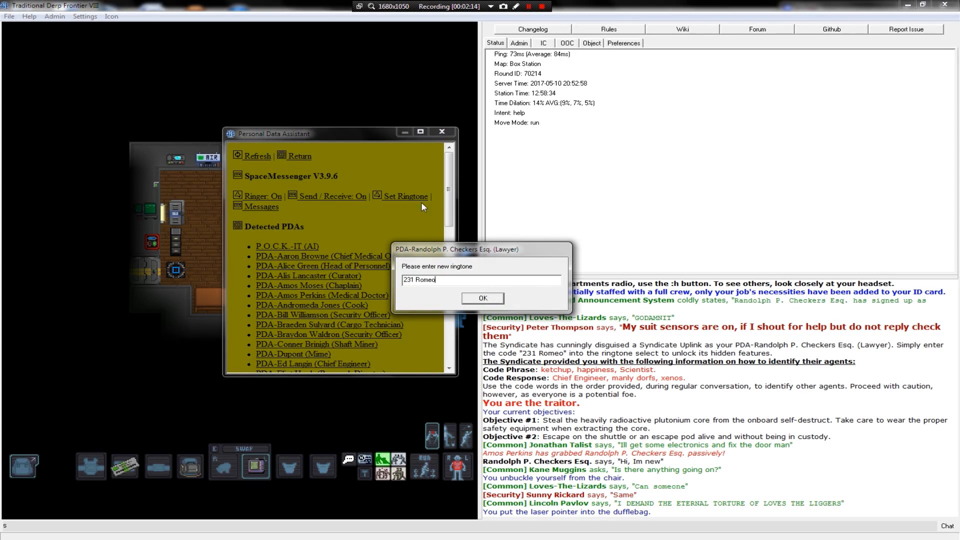
pyautogui.click(482, 300)
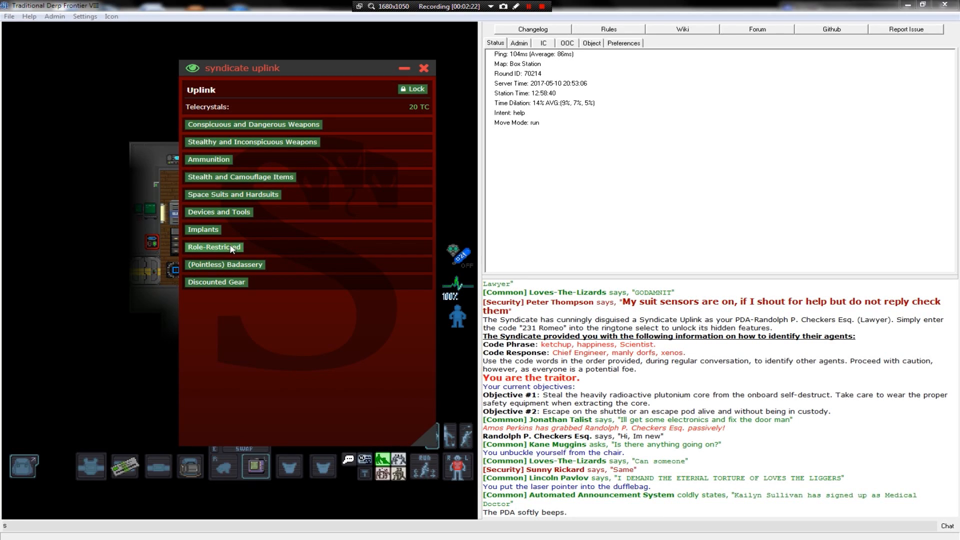
pyautogui.moveTo(202, 229)
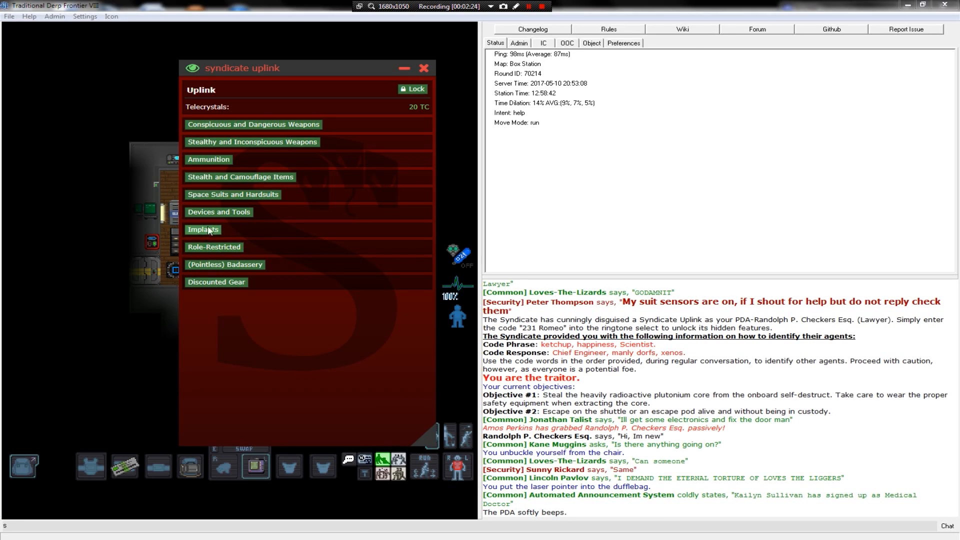
# Buy the Cryptographic Sequencer from Devices and Tools, then the Syndicate Bomb
pyautogui.click(218, 212)
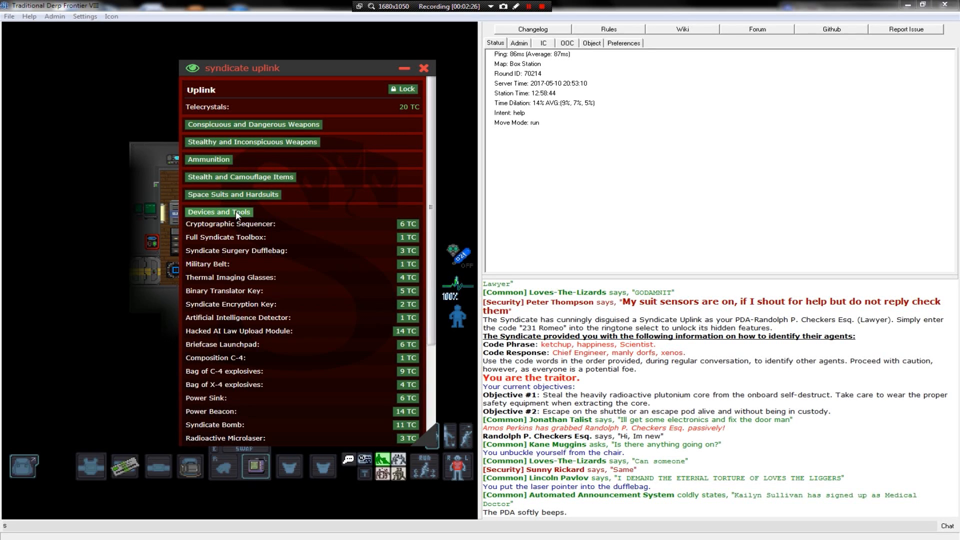
pyautogui.click(232, 223)
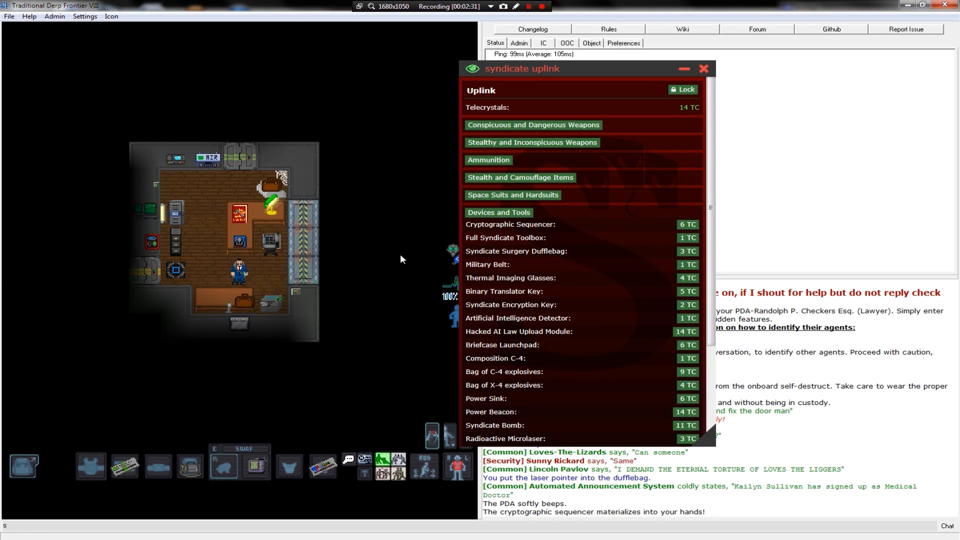
pyautogui.moveTo(619, 328)
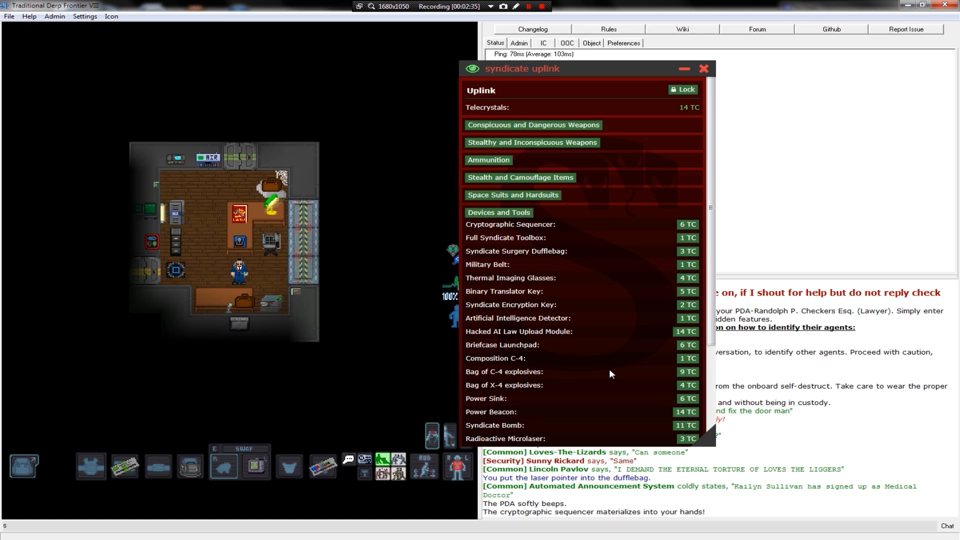
pyautogui.scroll(-3)
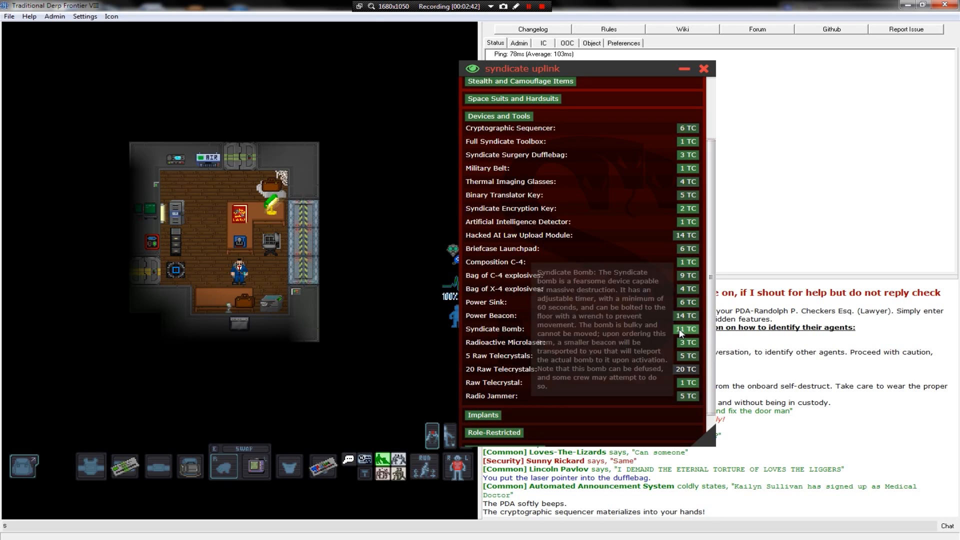
pyautogui.click(686, 329)
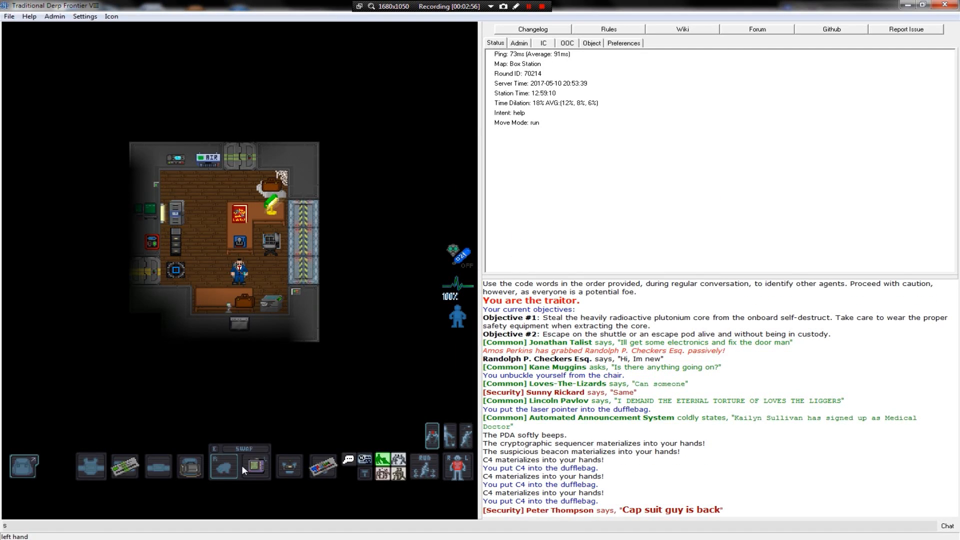
pyautogui.click(255, 466)
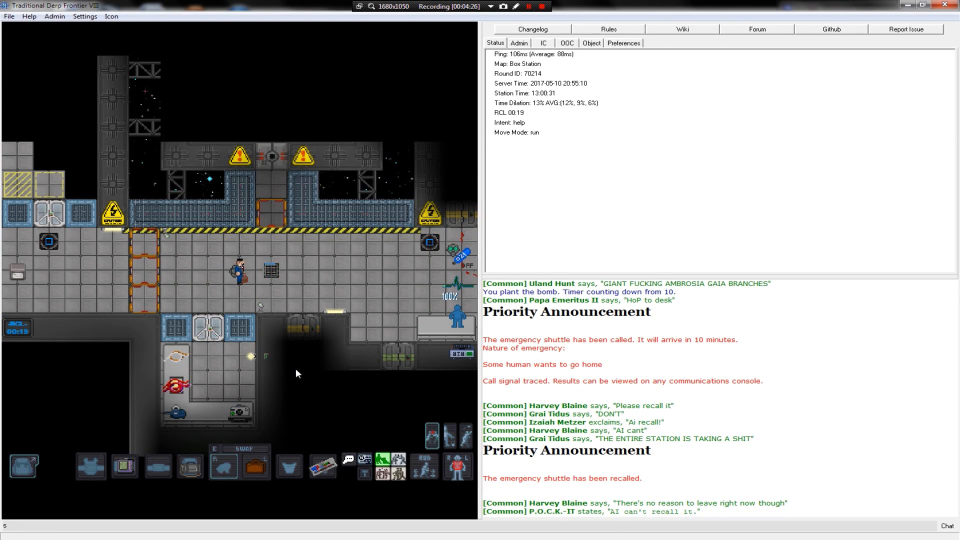
pyautogui.moveTo(323, 465)
pyautogui.write('3')
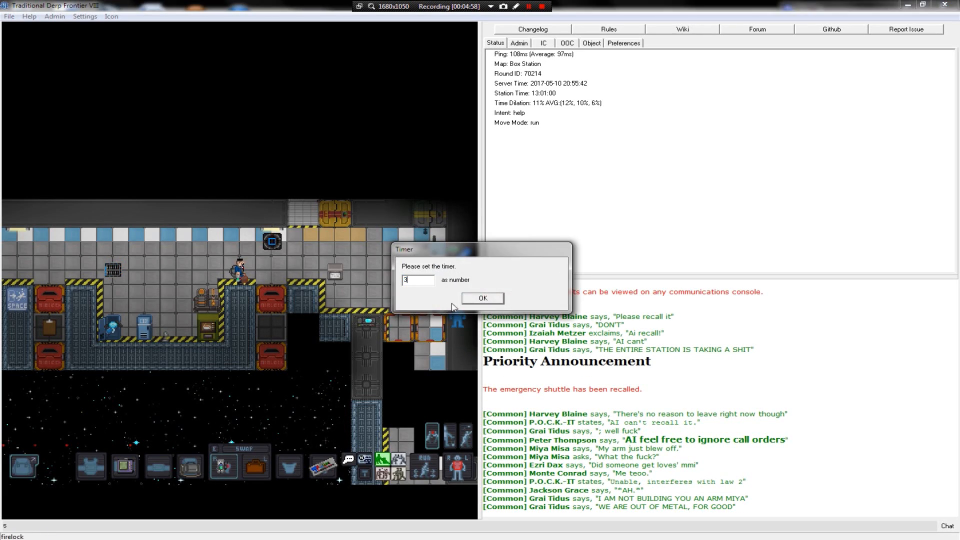
# Confirm the 3-second timer to arm the C-4 charge
pyautogui.click(482, 298)
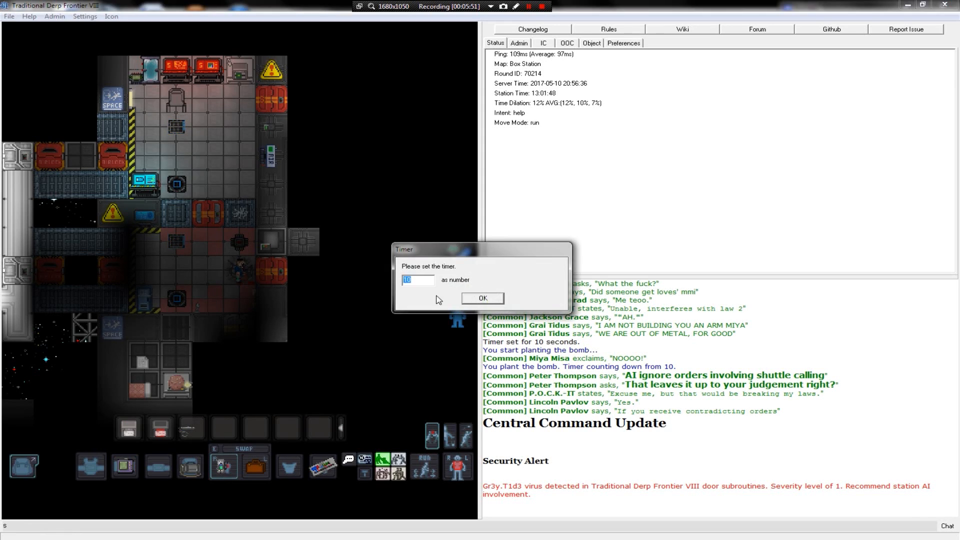
# Accept 10 seconds as the planted bomb's timer
pyautogui.click(483, 298)
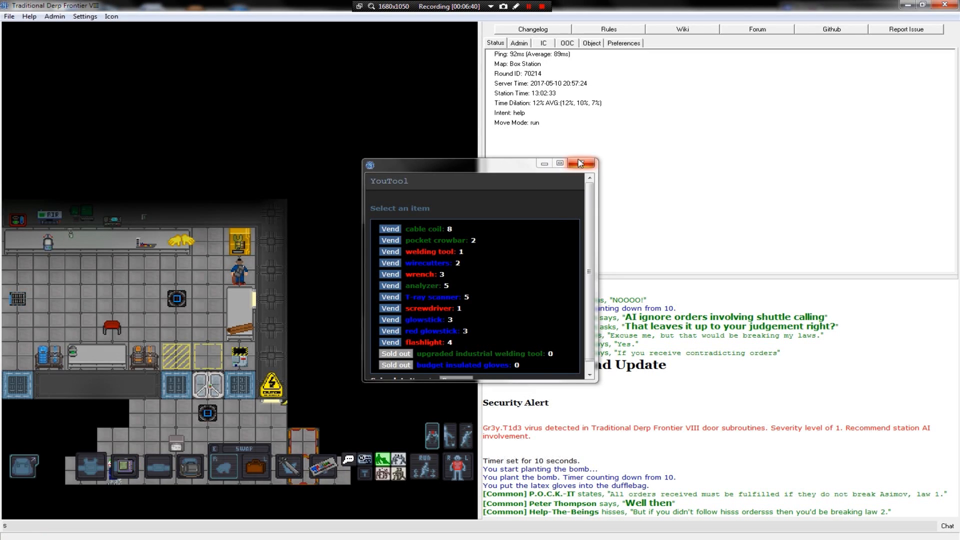
pyautogui.click(579, 162)
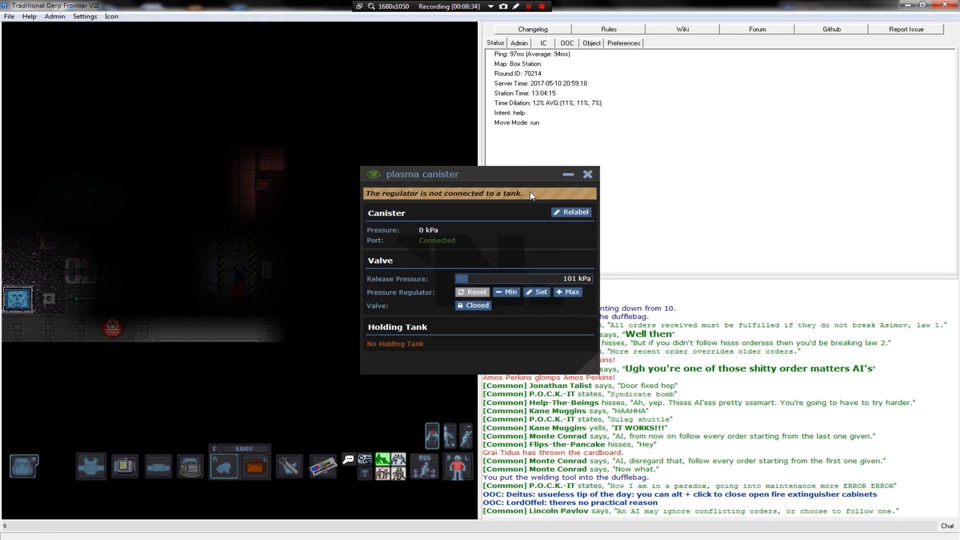
# Close the plasma canister panel after reading 0 kPa and no holding tank
pyautogui.click(586, 175)
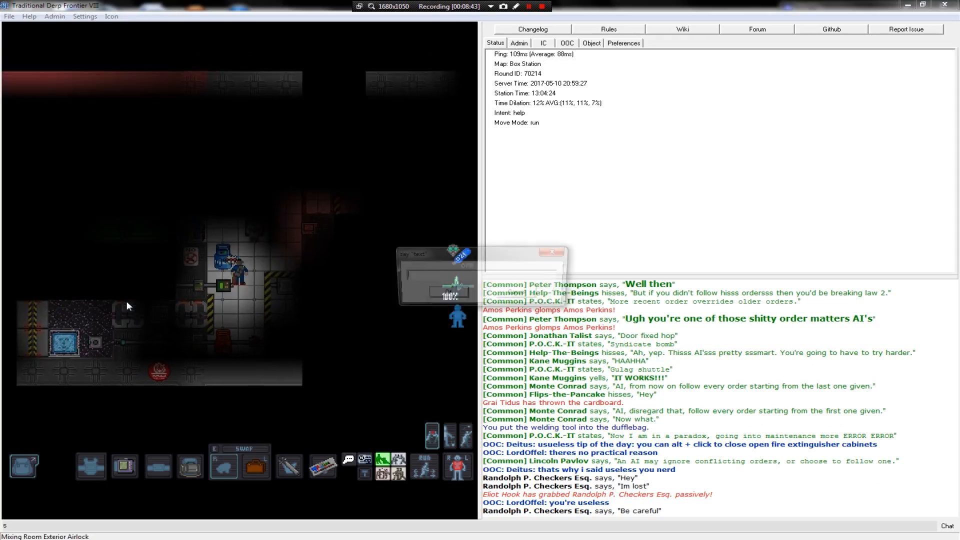
# Say 'The clown is a ling, be careful!' and then shout 'BE CAREFUL!'
pyautogui.write('The clown is a l')
pyautogui.write('Be carefull')
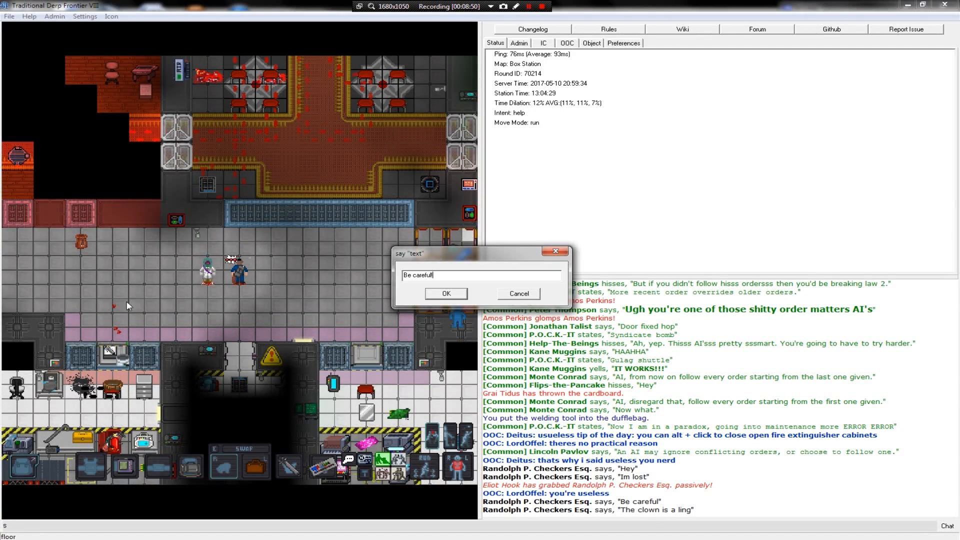
pyautogui.click(445, 293)
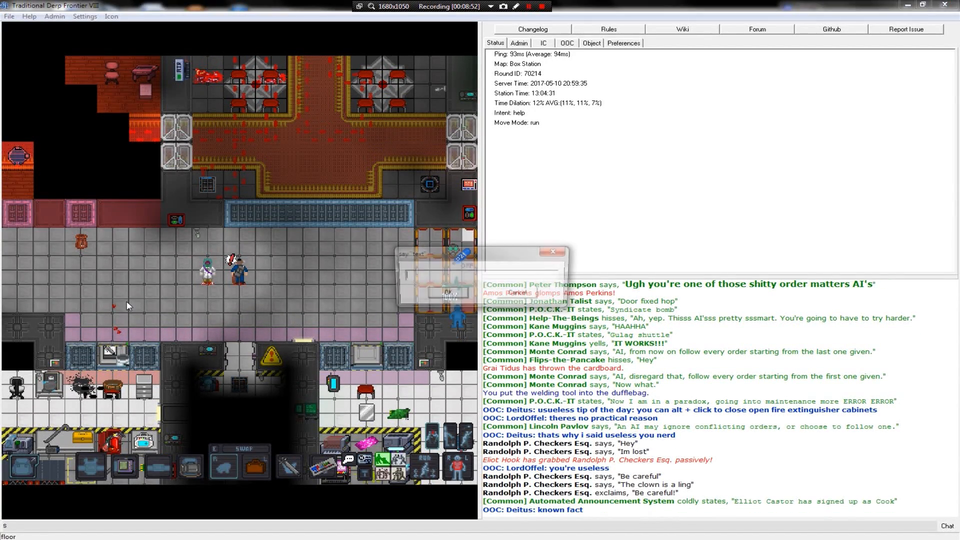
pyautogui.write('BE CAREFUL')
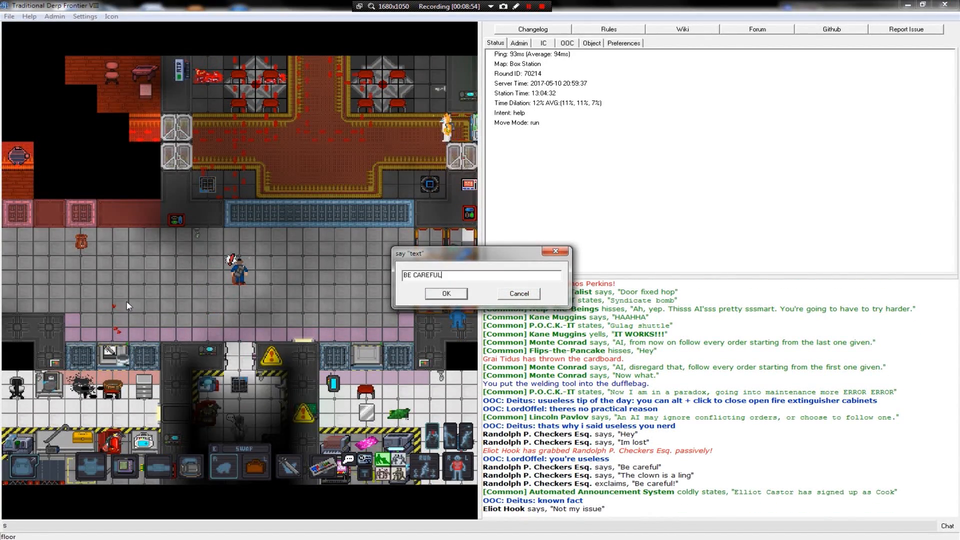
pyautogui.click(445, 294)
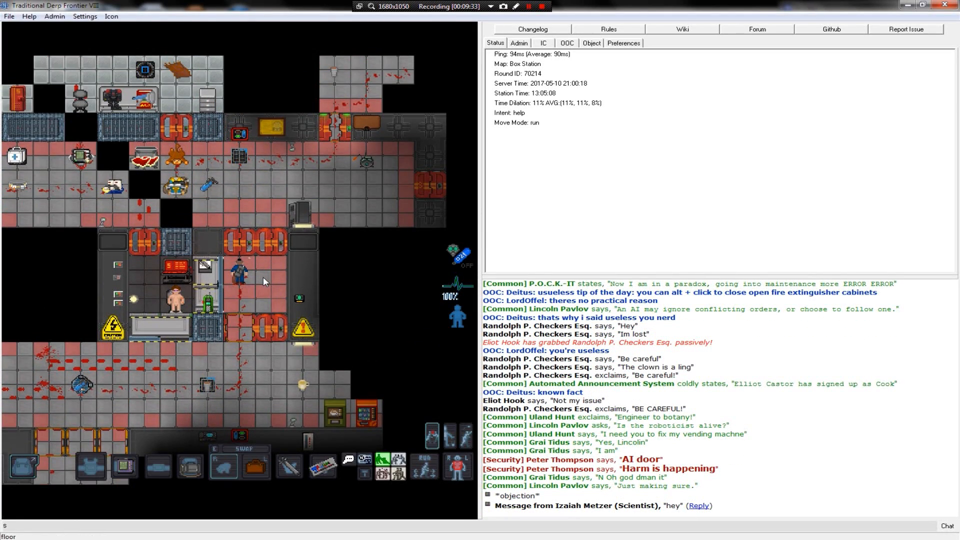
# Ask nearby crew aloud, 'Need a uh.. lawyer?'
pyautogui.click(699, 506)
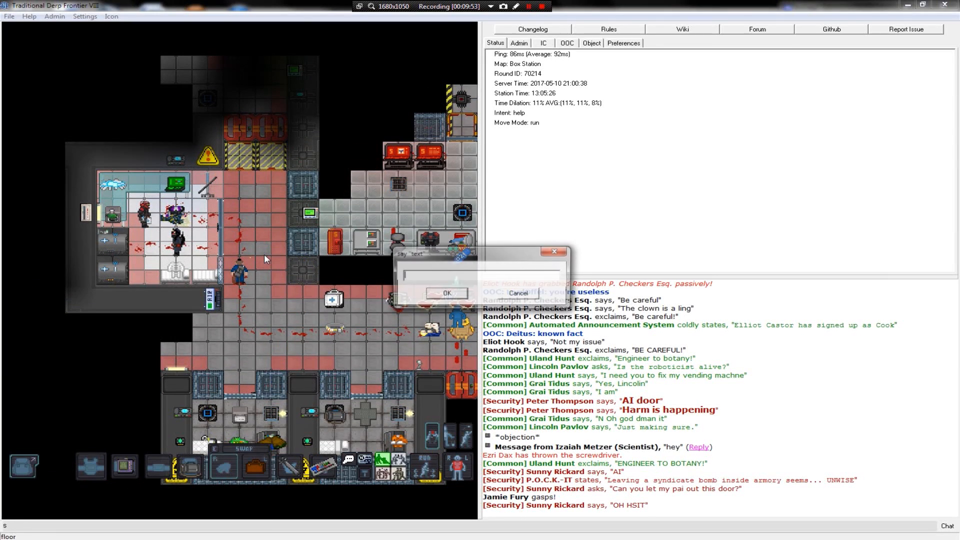
pyautogui.write('Need a uh')
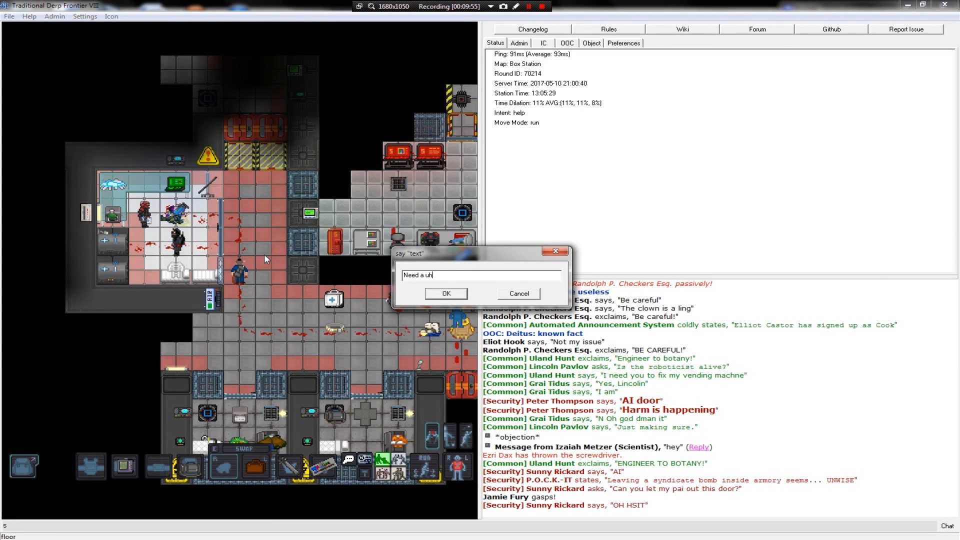
pyautogui.write('. . lawyer?')
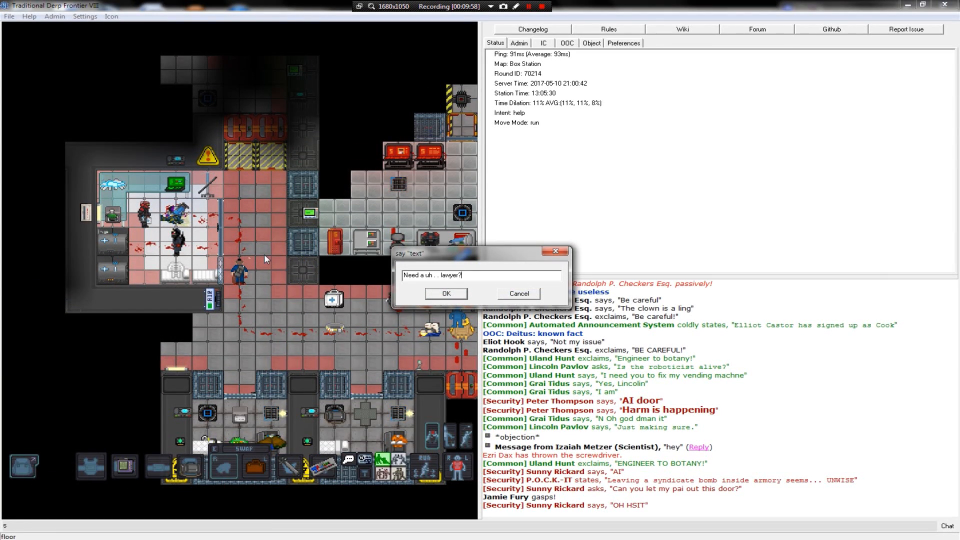
pyautogui.click(446, 294)
pyautogui.write('best legal advice I can give you ')
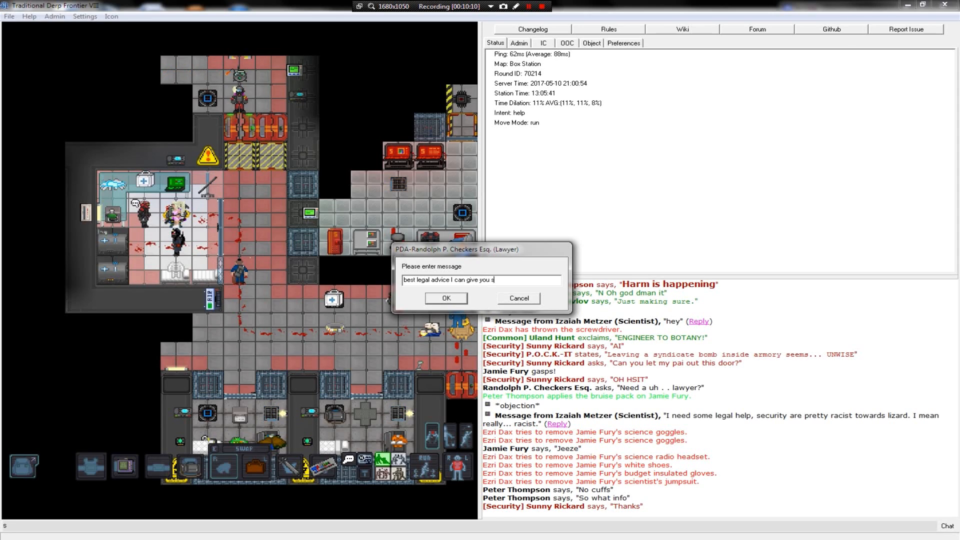
# PDA the scientist to stay away, say 'Jesus, a ling?', and start a 'Hide or change' reply
pyautogui.write('sir is to stay aw')
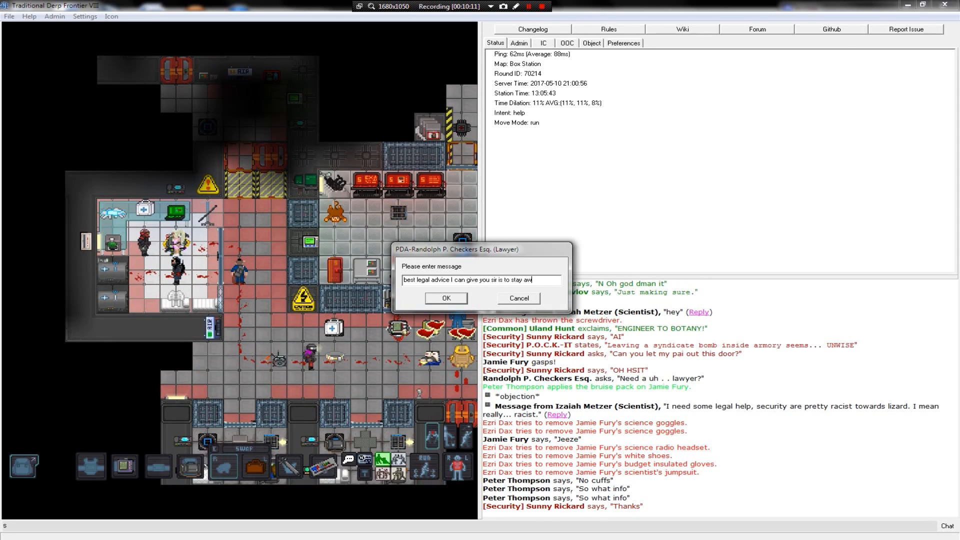
pyautogui.click(445, 299)
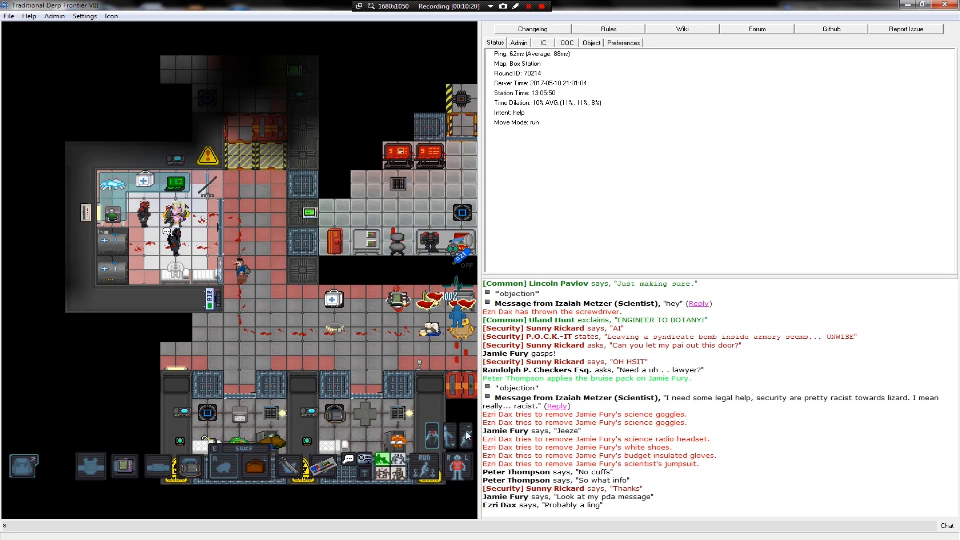
pyautogui.press('t')
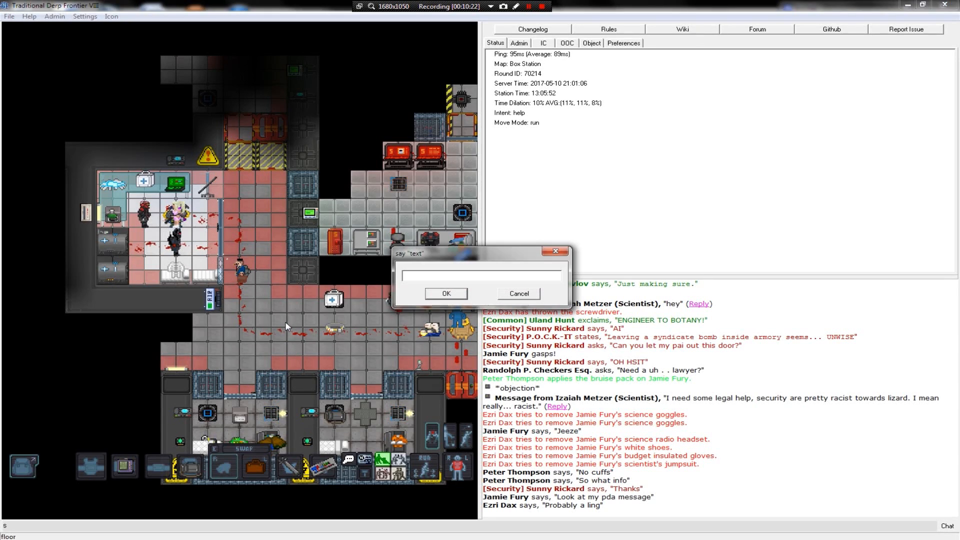
pyautogui.write('Jesus, a ling')
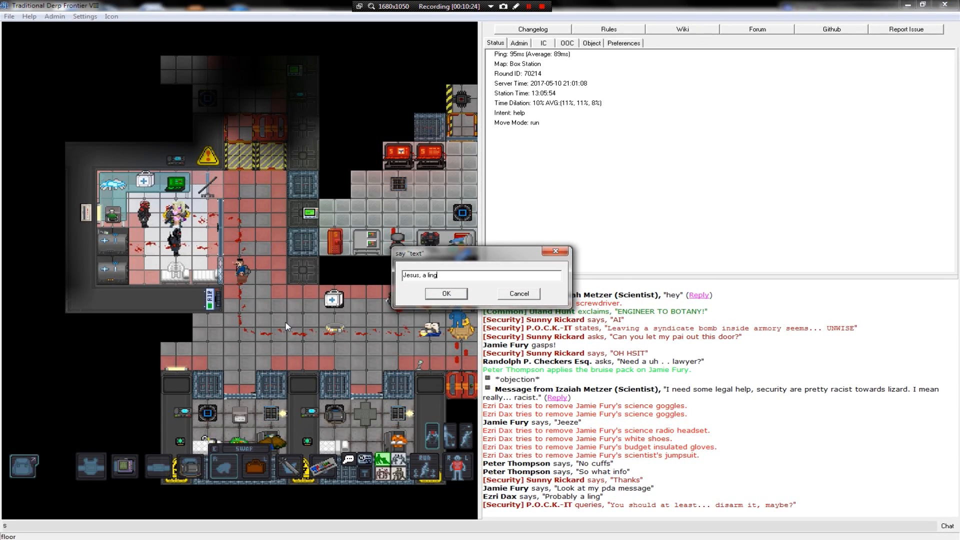
pyautogui.click(446, 293)
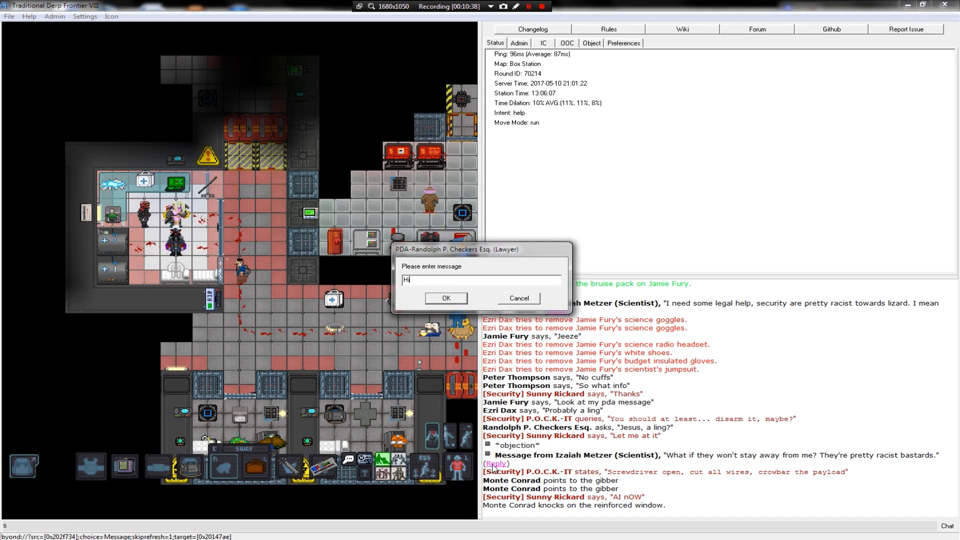
pyautogui.write('Hide or change yo')
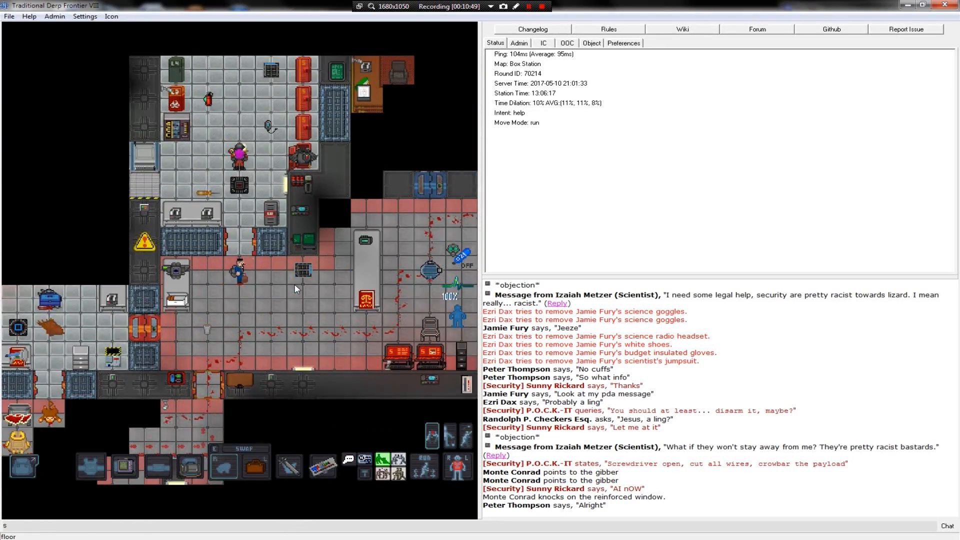
# Draft remarks about the bomb ('Is that', 'Wow, a real bomb', 'Can I see') and send one
pyautogui.write('Is that')
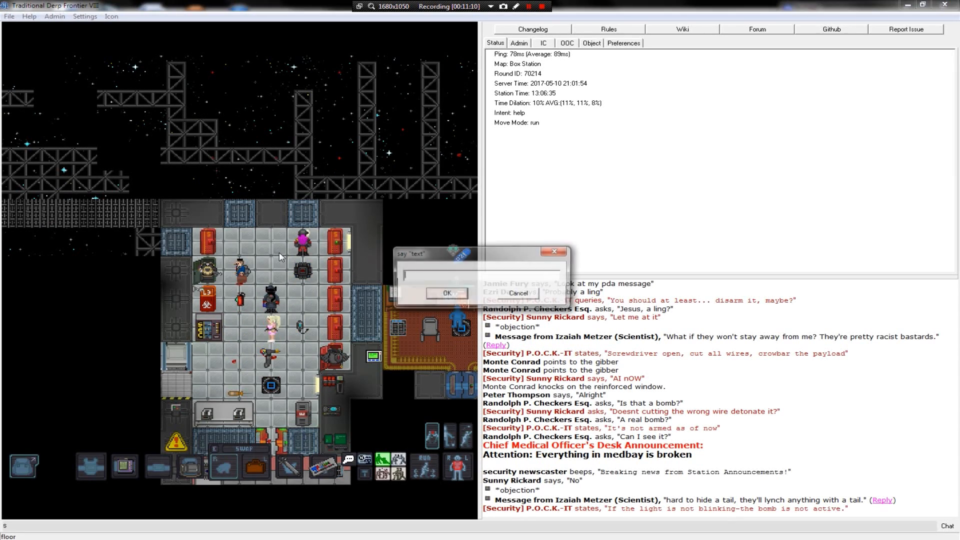
pyautogui.write('Wow, a real bomb')
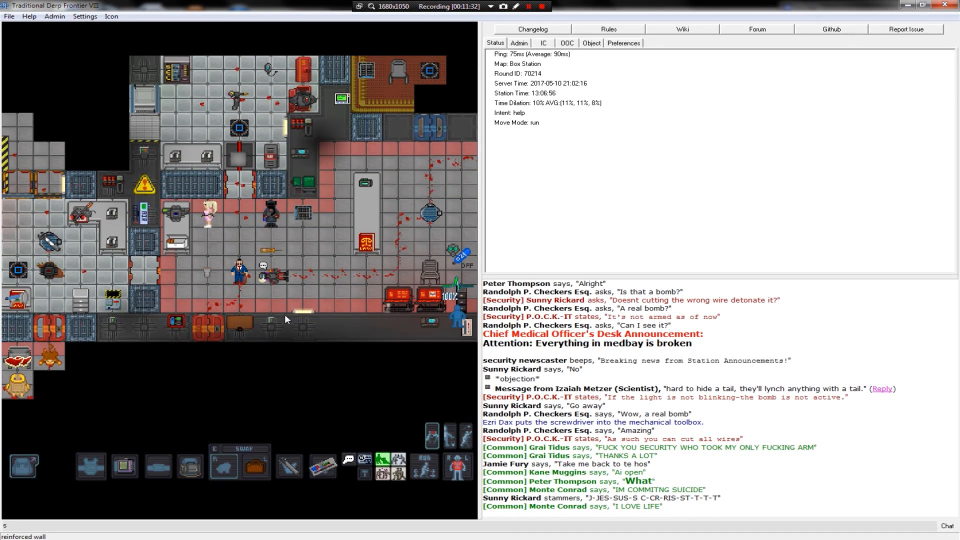
pyautogui.write('Can I se')
pyautogui.write('THAT IS OU')
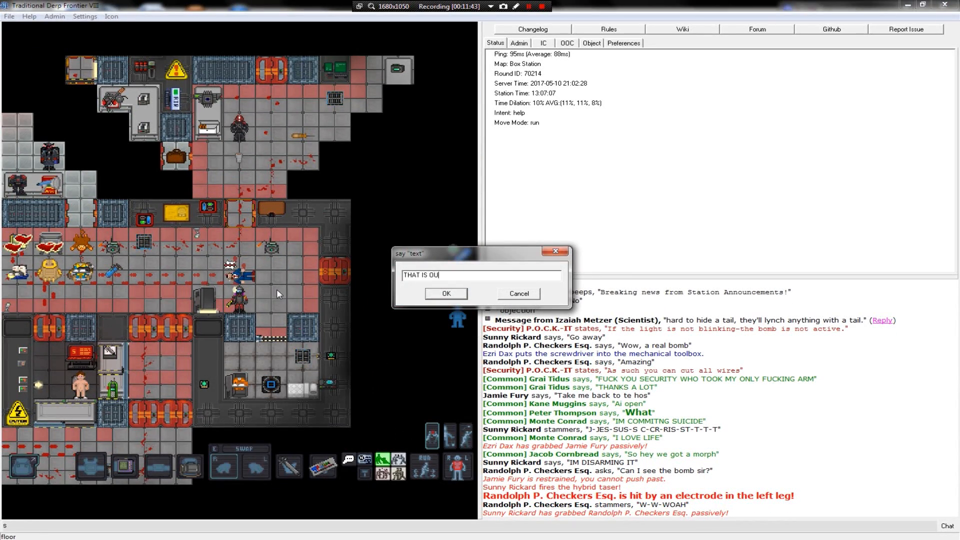
pyautogui.click(446, 294)
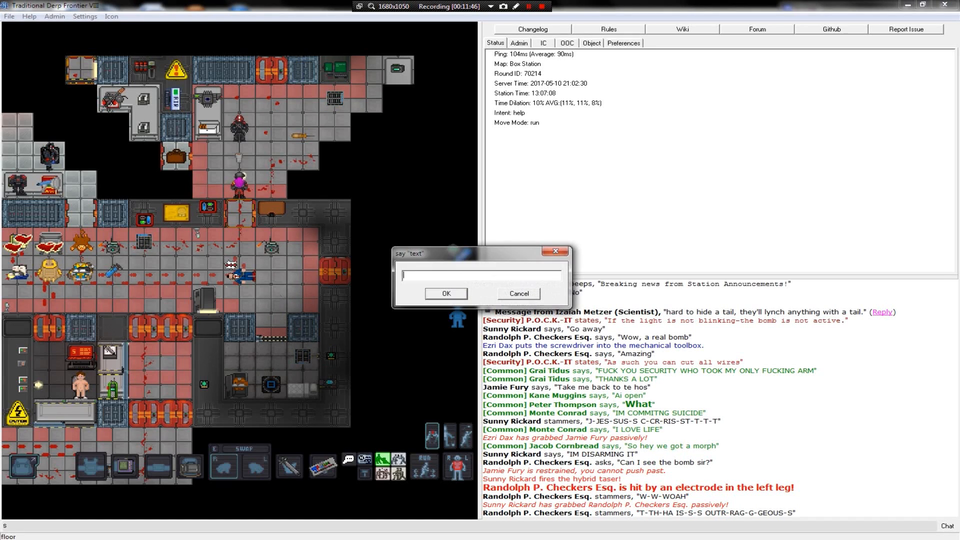
# Exclaim 'MY BRIEFCASE' and remark 'Thats real leather'
pyautogui.write('MY BRIEFCASE')
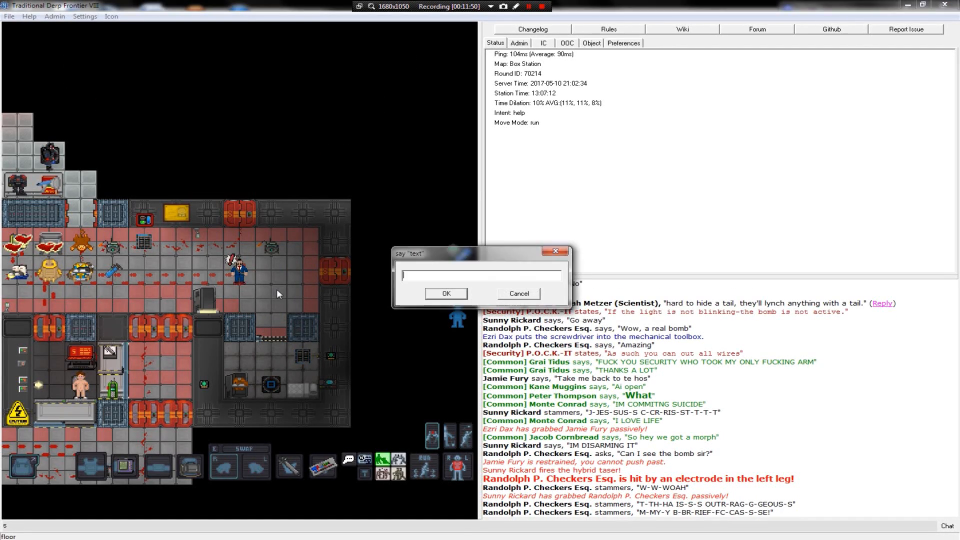
pyautogui.write('Thats real leath')
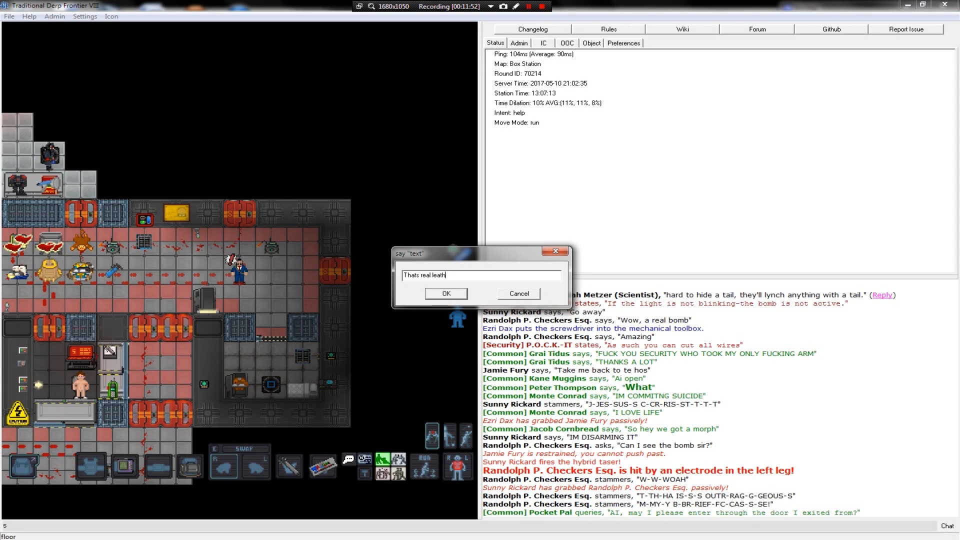
pyautogui.click(446, 293)
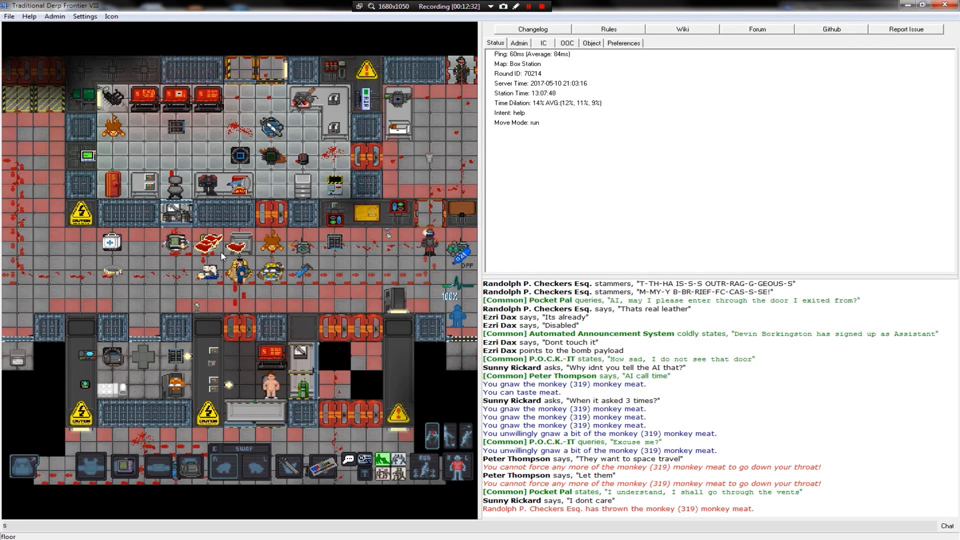
pyautogui.moveTo(251, 276)
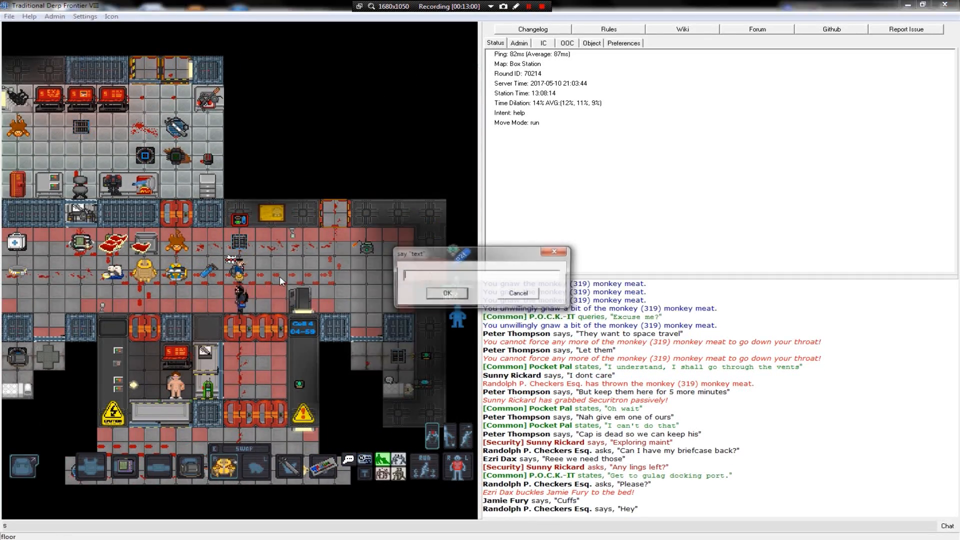
# Say that security apparently doesn't want to beat up a lizard
pyautogui.write('k')
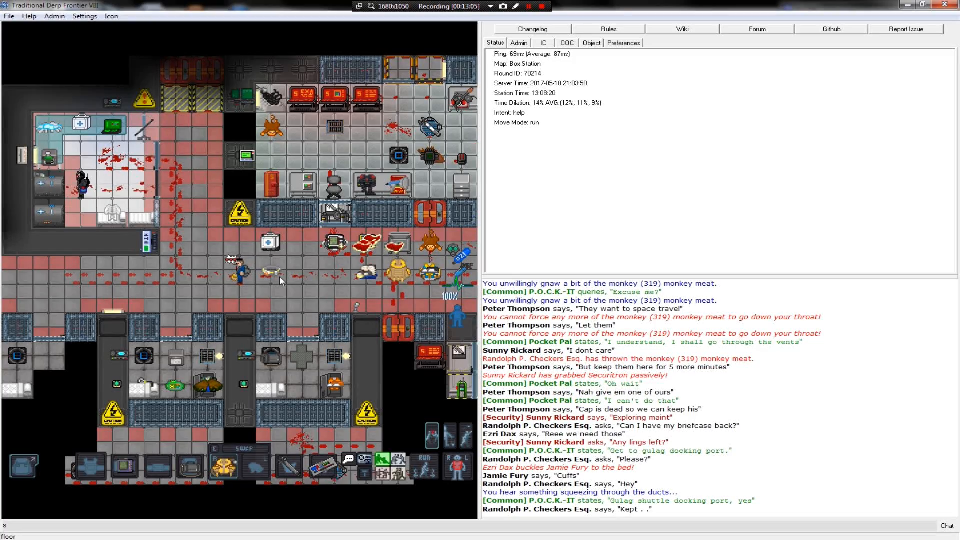
pyautogui.write('This')
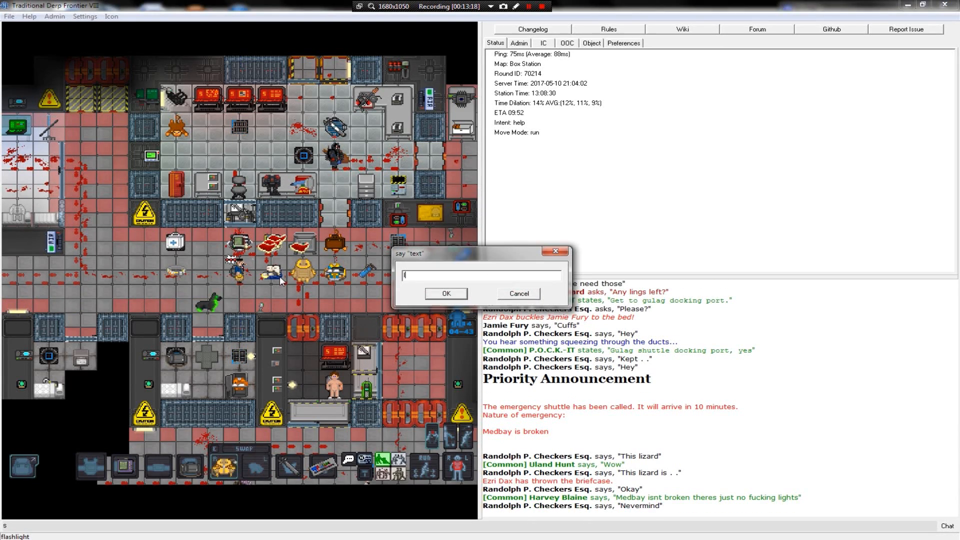
pyautogui.write('I guess security doesnt want to beat up')
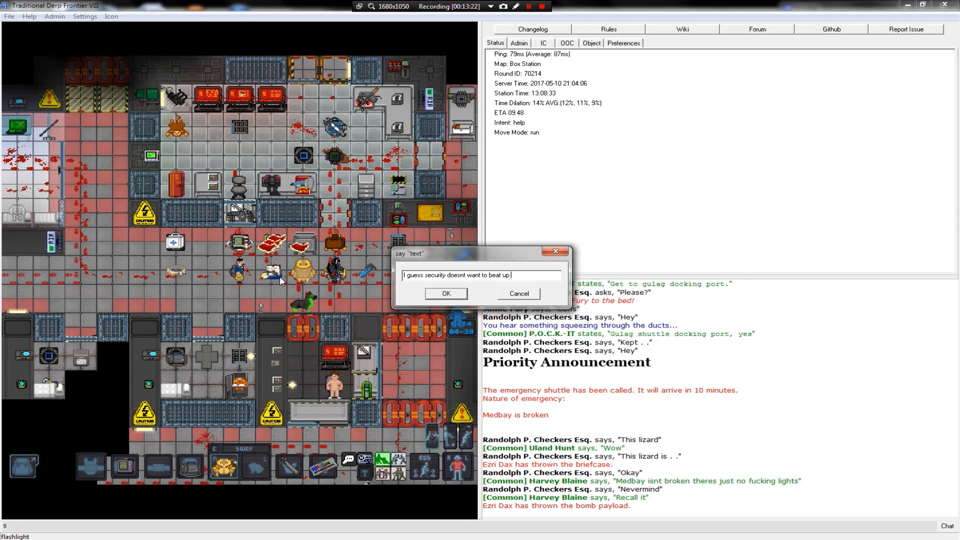
pyautogui.write('a lizard t')
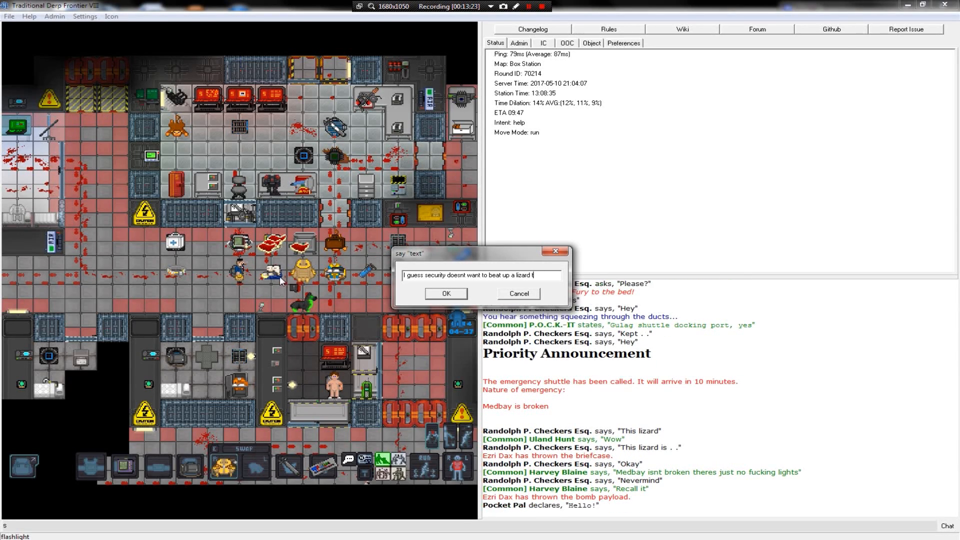
pyautogui.click(446, 294)
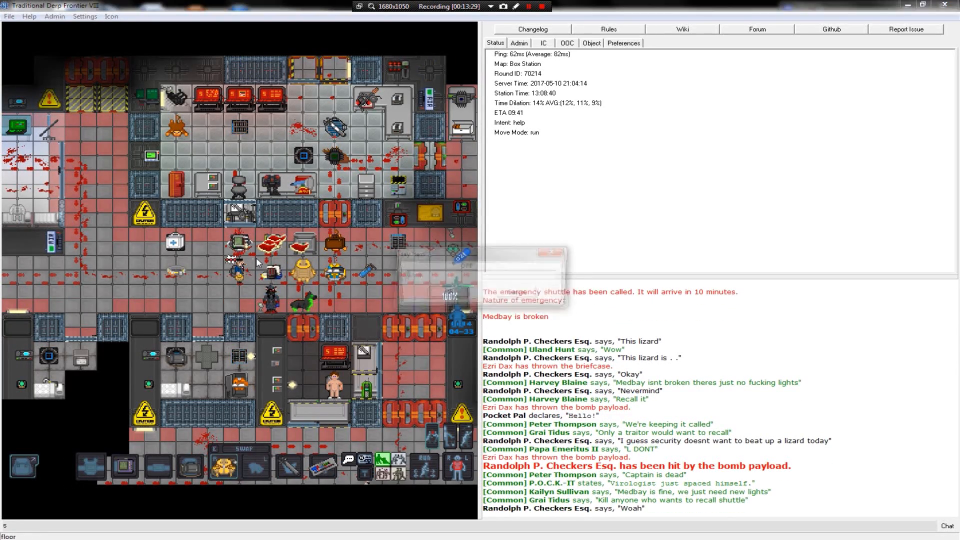
# Warn 'Thats a bomb payload' and 'Dont throw that around'
pyautogui.write('Thats a bomb pa')
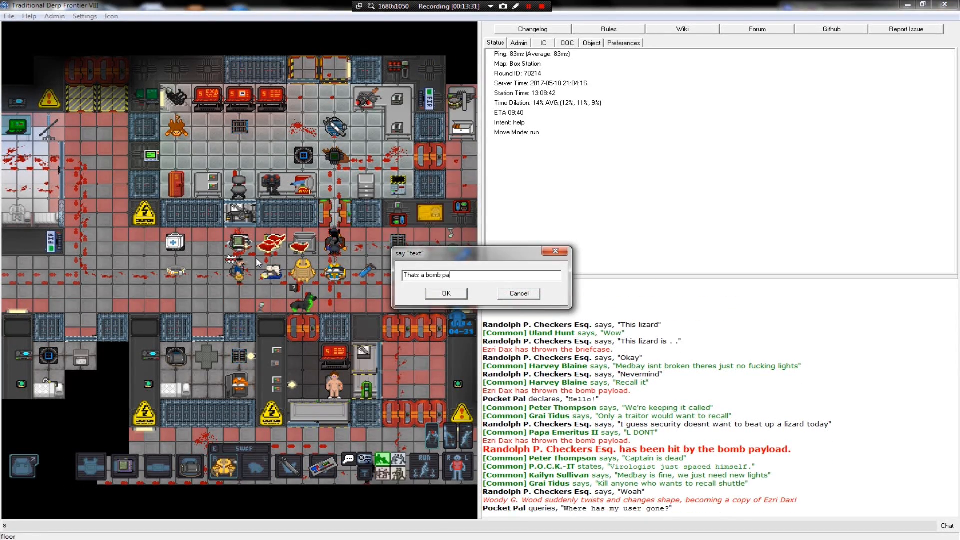
pyautogui.write('Dont throw')
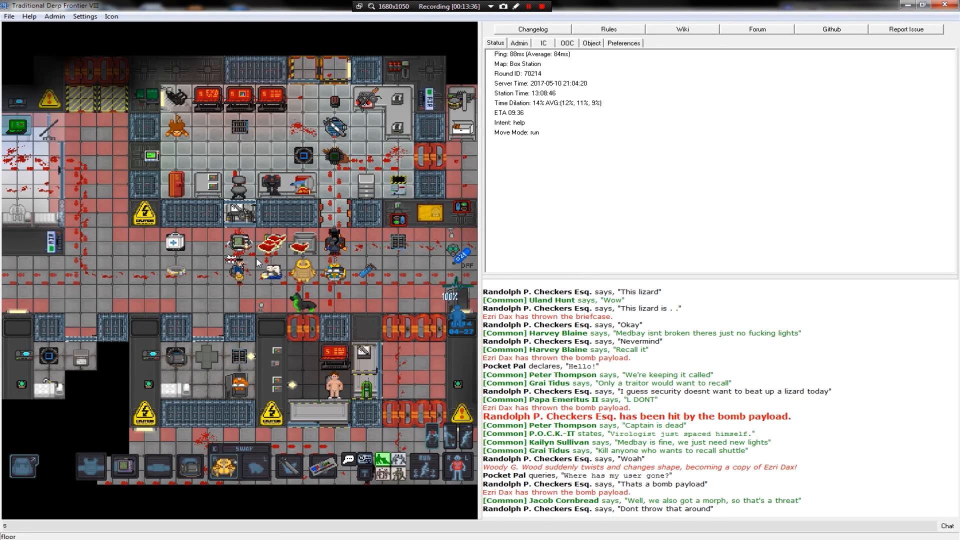
pyautogui.write('T')
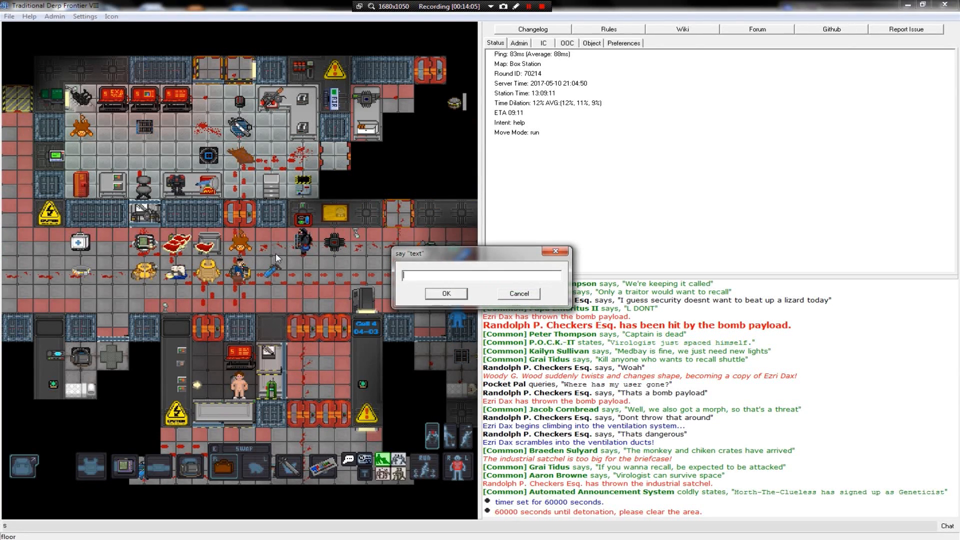
# Remark 'Interesting' about the stalled bomb, then say 'Looks like its fixed'
pyautogui.write('Interestin')
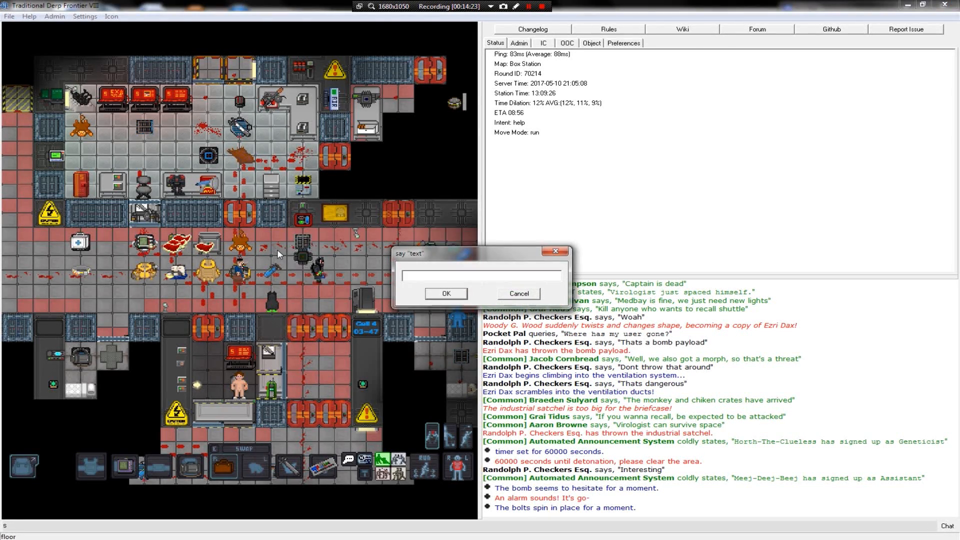
pyautogui.write('w')
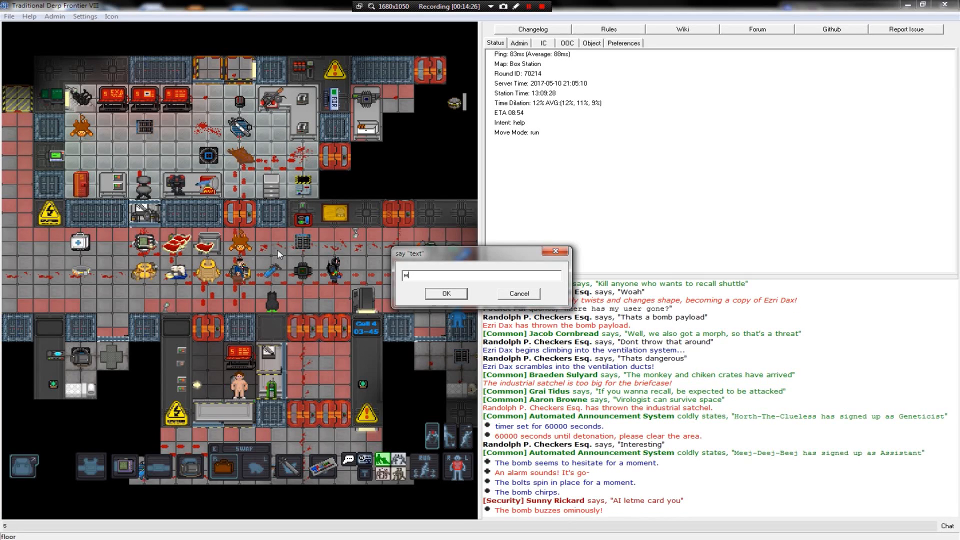
pyautogui.write('Looks like its fixe')
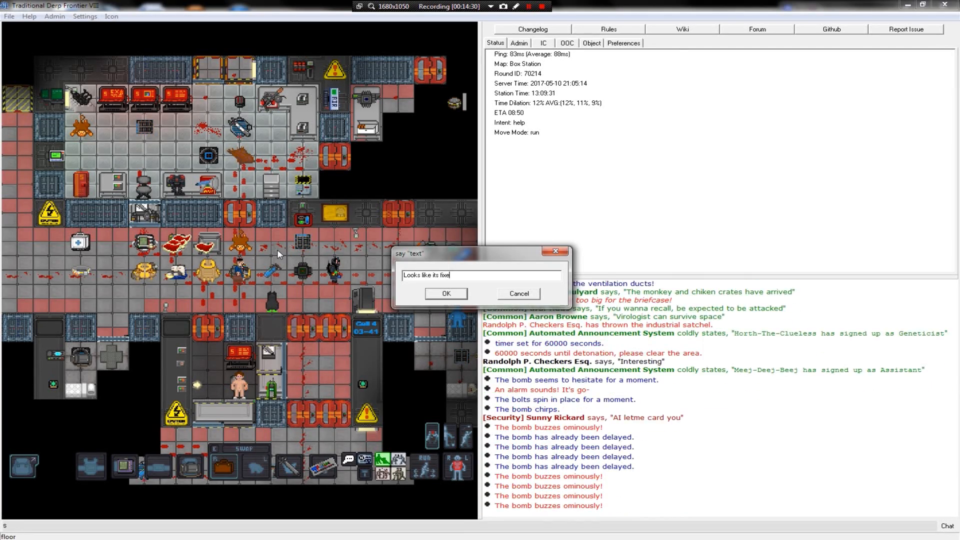
pyautogui.click(446, 294)
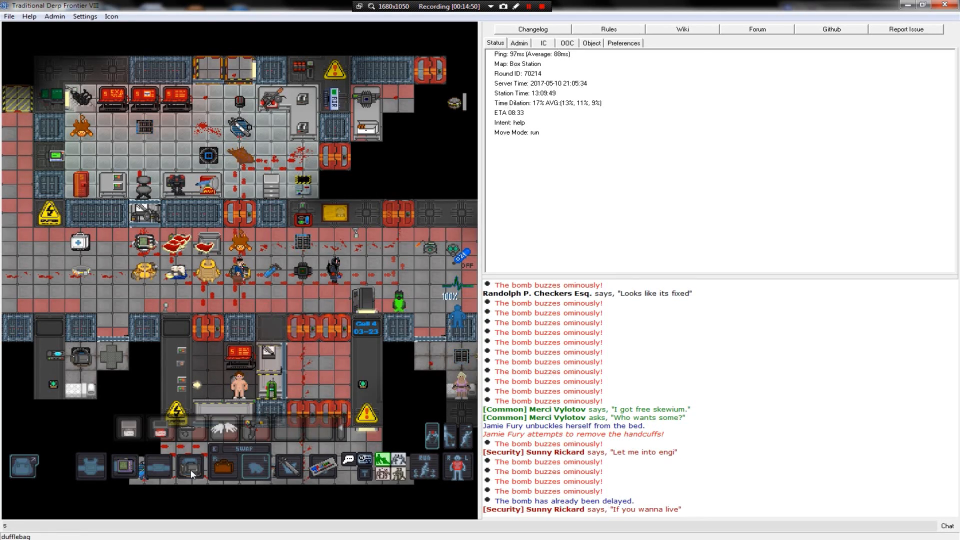
pyautogui.moveTo(257, 367)
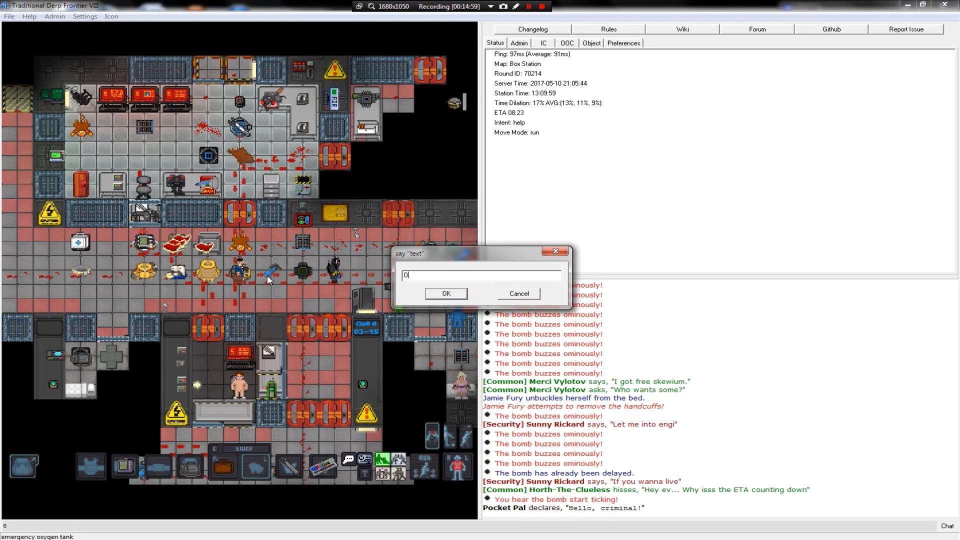
# Exclaim 'Oh god, its ticking!' and type replies starting 'Im trying but they…' and 'Well, they're being…'
pyautogui.write('Oh god, its tick')
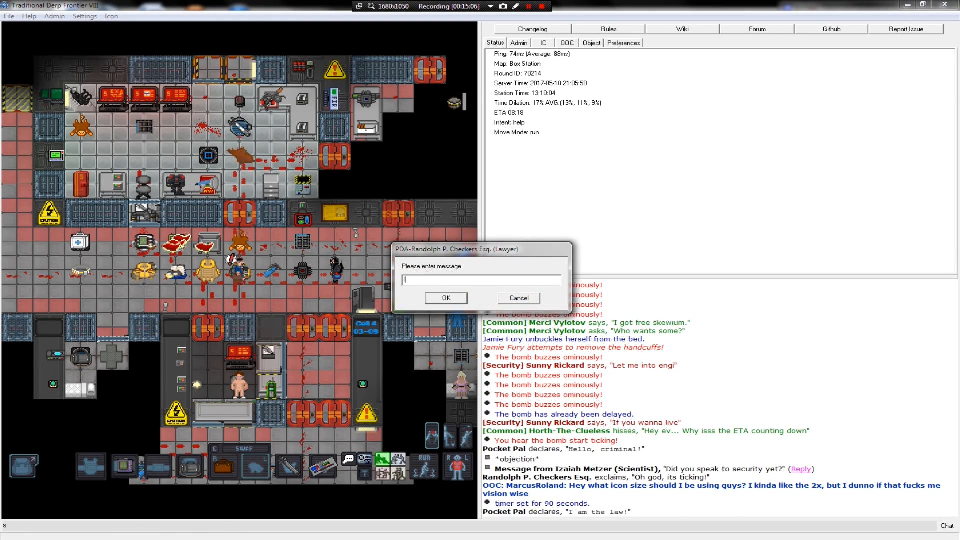
pyautogui.write('Im trying but they')
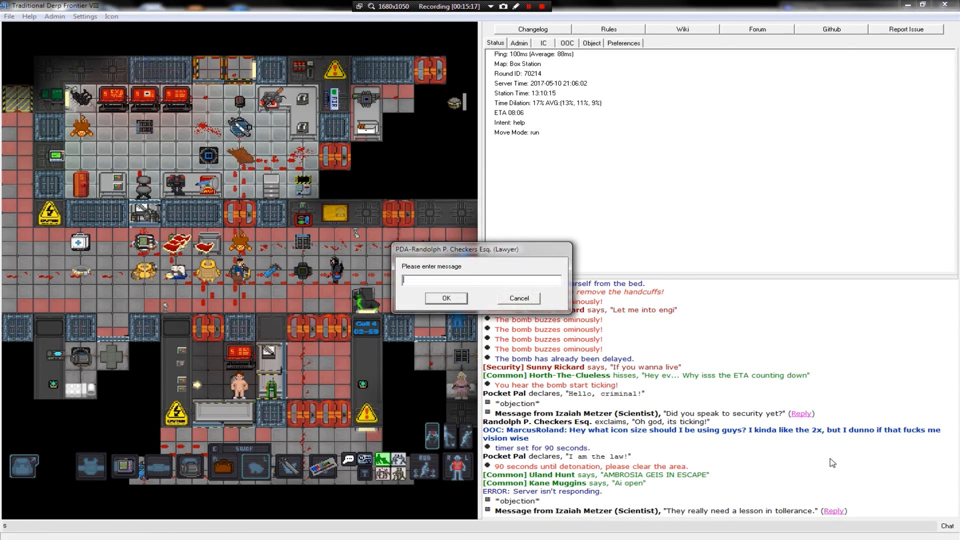
pyautogui.write('Well, yeah, they do, bu')
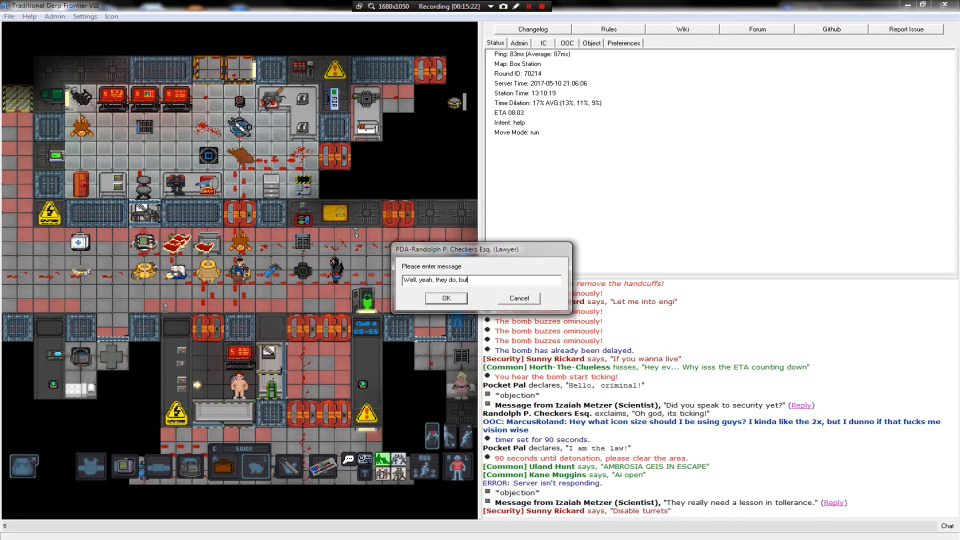
pyautogui.write("they're being we")
pyautogui.write('So this lizard is confessing some crimes to me')
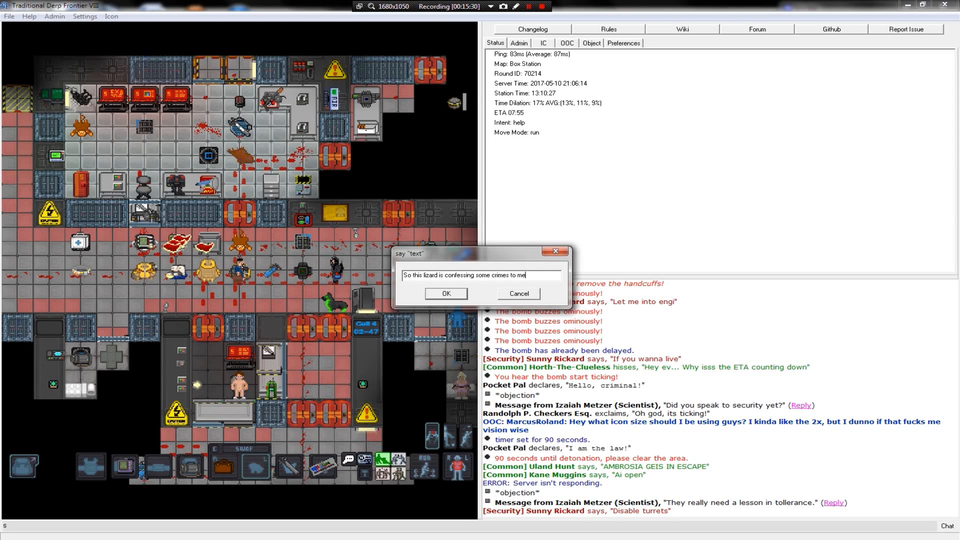
# Relay the lizard's confession and ask whether they want to go beat them up
pyautogui.click(446, 294)
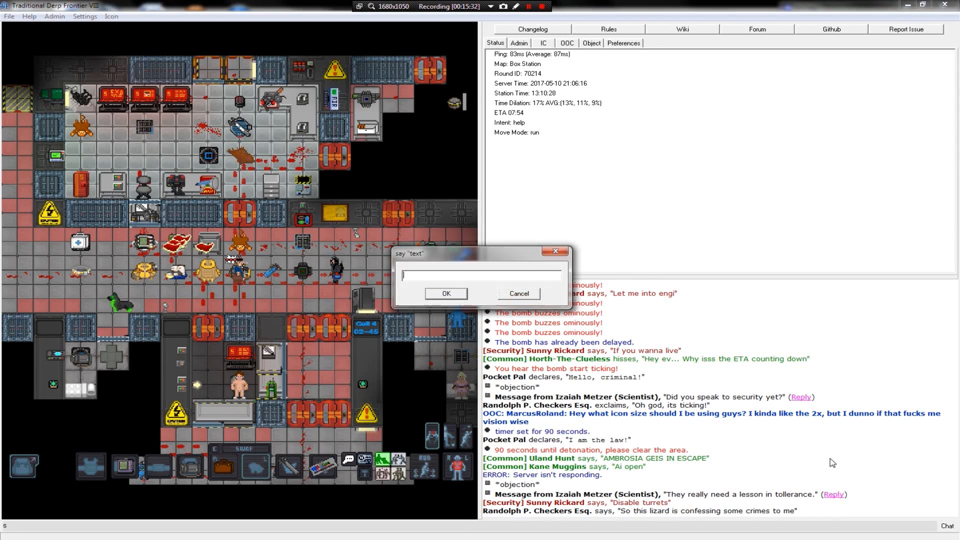
pyautogui.write('You wanna go beat em up?')
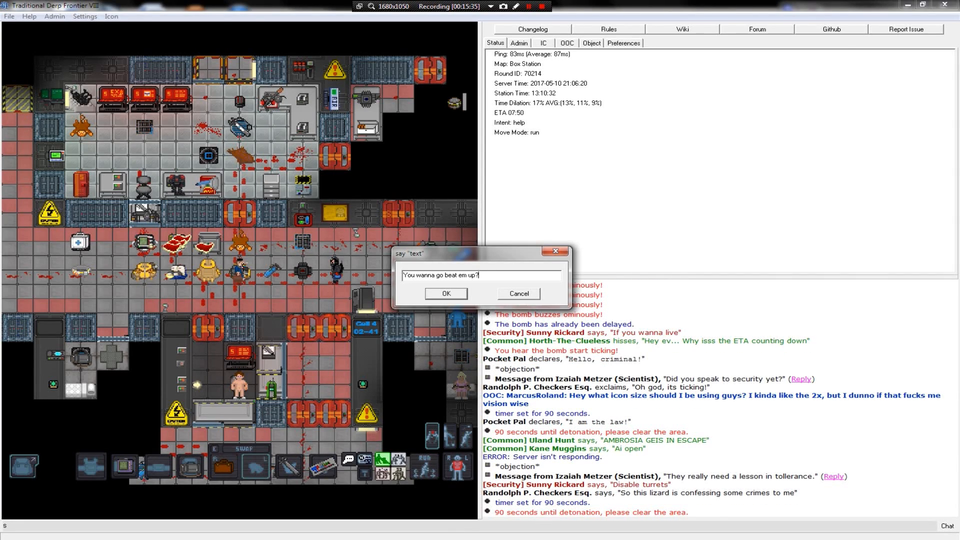
pyautogui.click(446, 294)
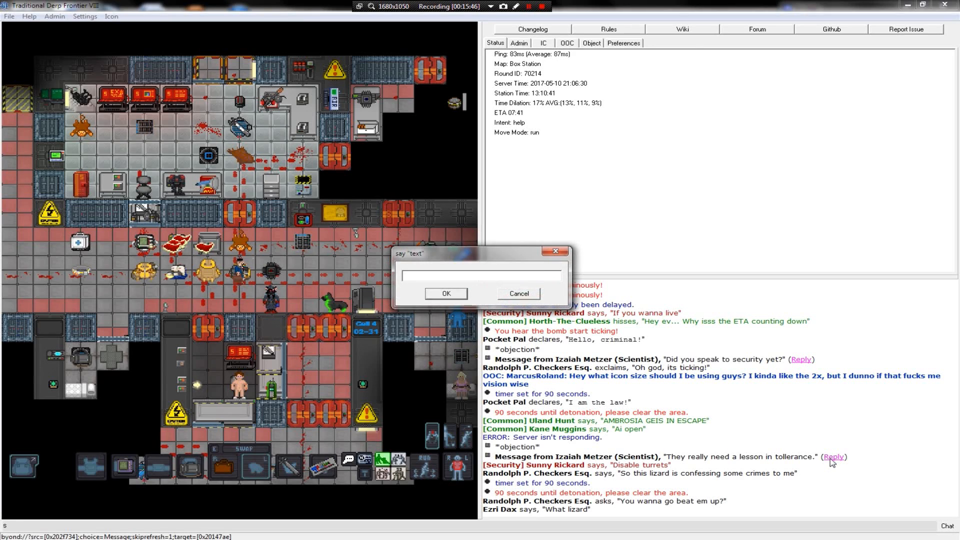
pyautogui.write('Iza')
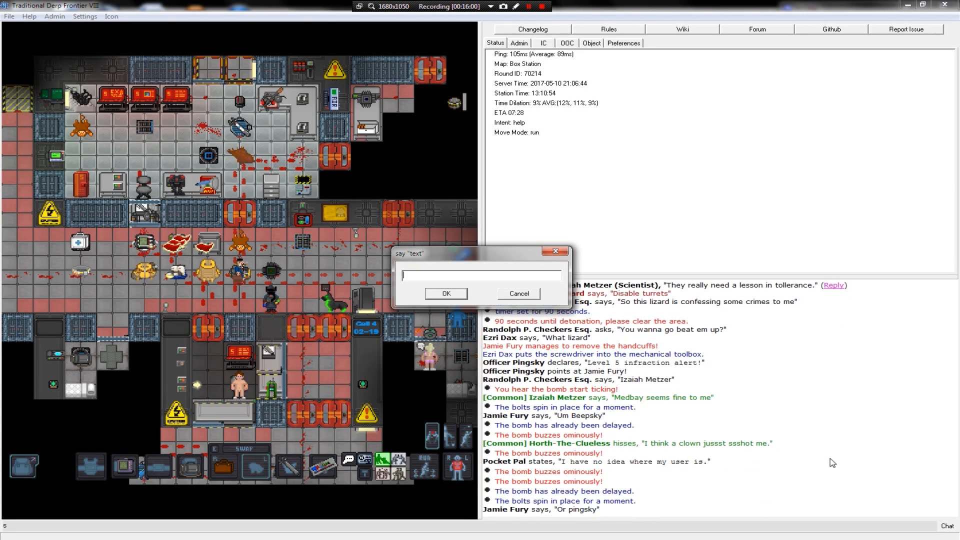
# Say this person admits stealing and wants protection from sec, then start typing 'Madness'
pyautogui.write("This person says they're stealing")
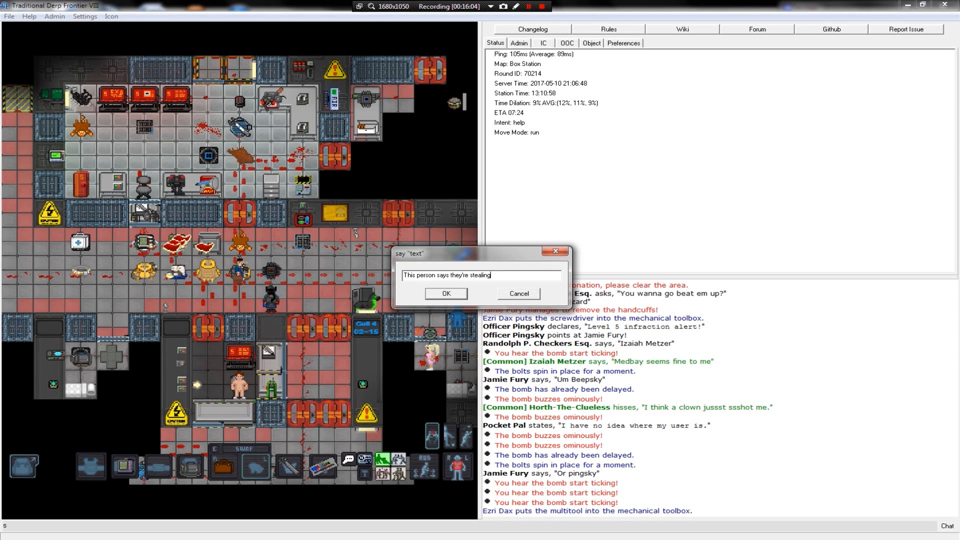
pyautogui.click(446, 294)
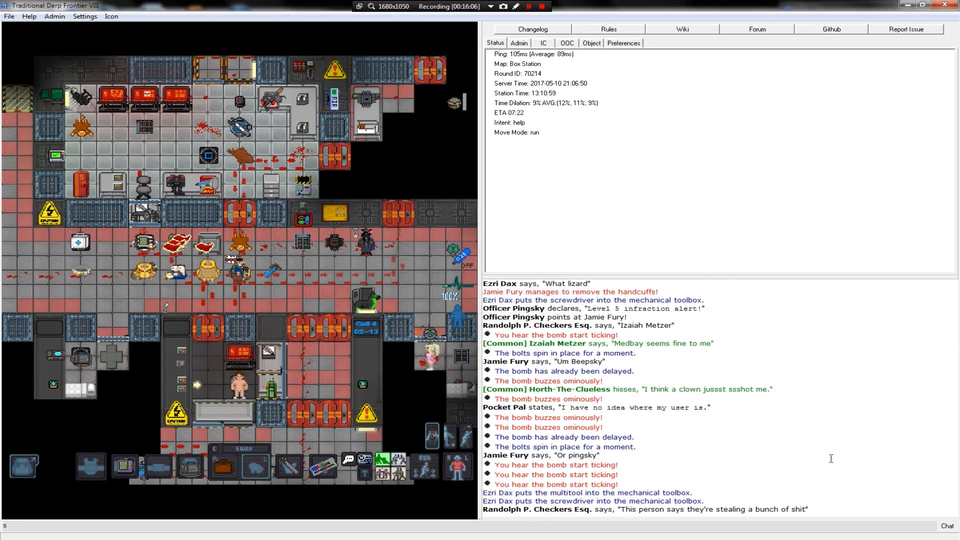
pyautogui.write('And they war')
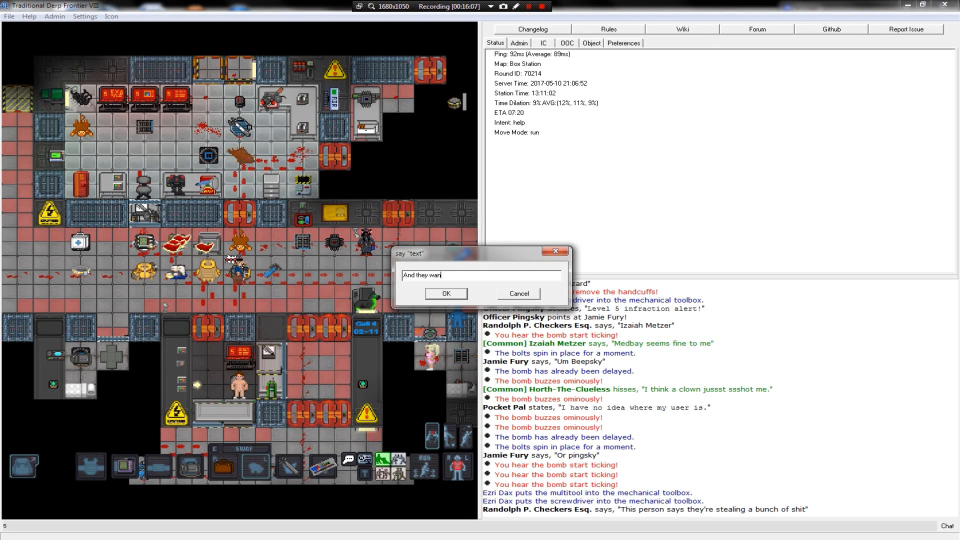
pyautogui.write('t protect')
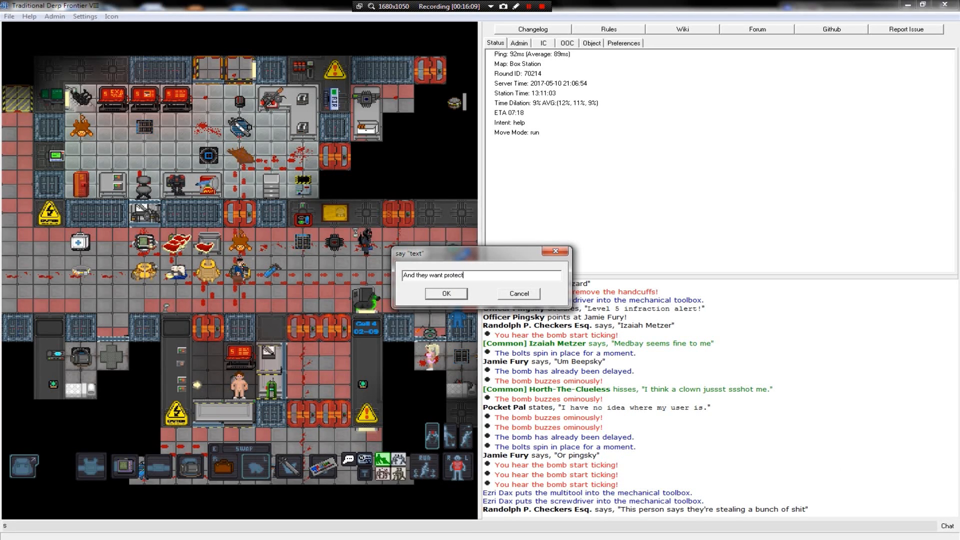
pyautogui.click(446, 294)
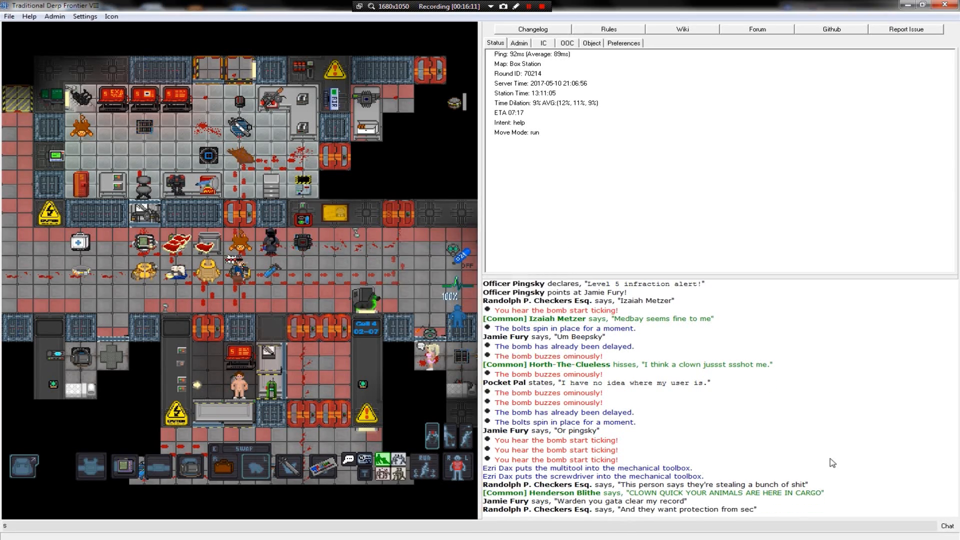
pyautogui.write('Madnes')
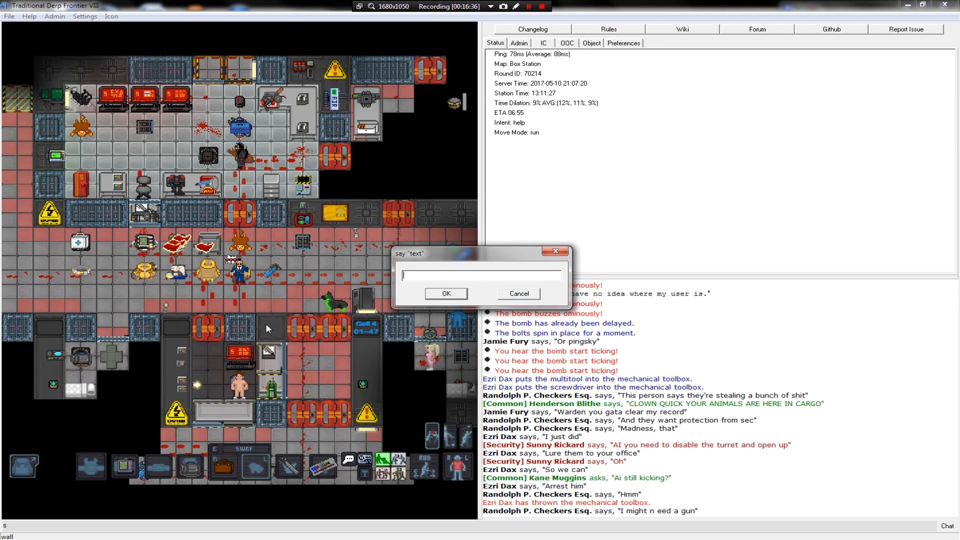
# Ask aloud whether the bomb core is still dangerous and right-click an object on the map
pyautogui.write('Is that bomb core still dangerous?')
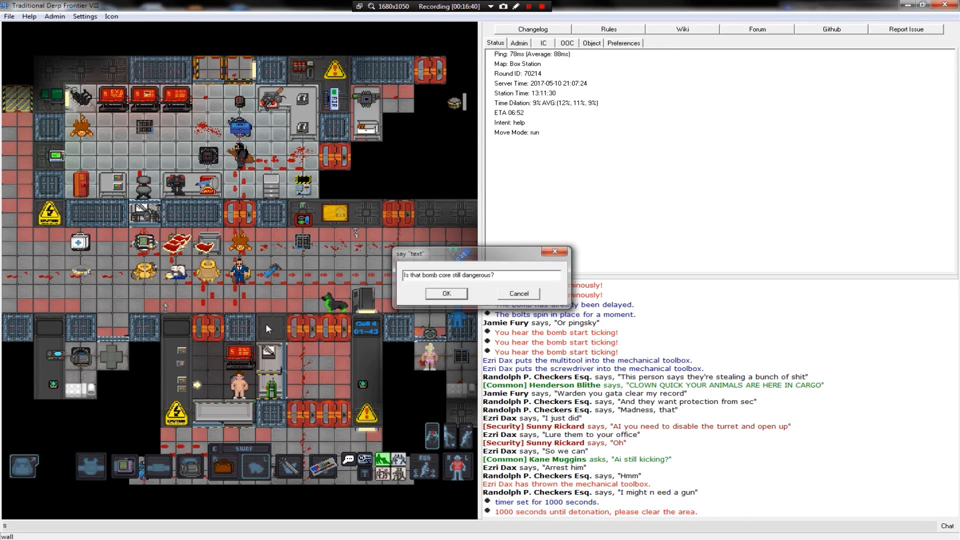
pyautogui.click(446, 294)
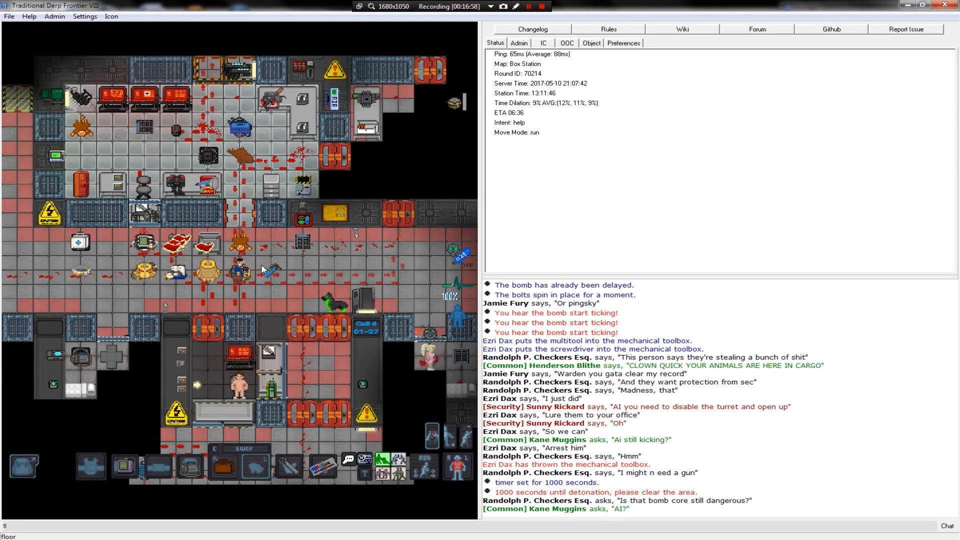
pyautogui.rightClick(265, 270)
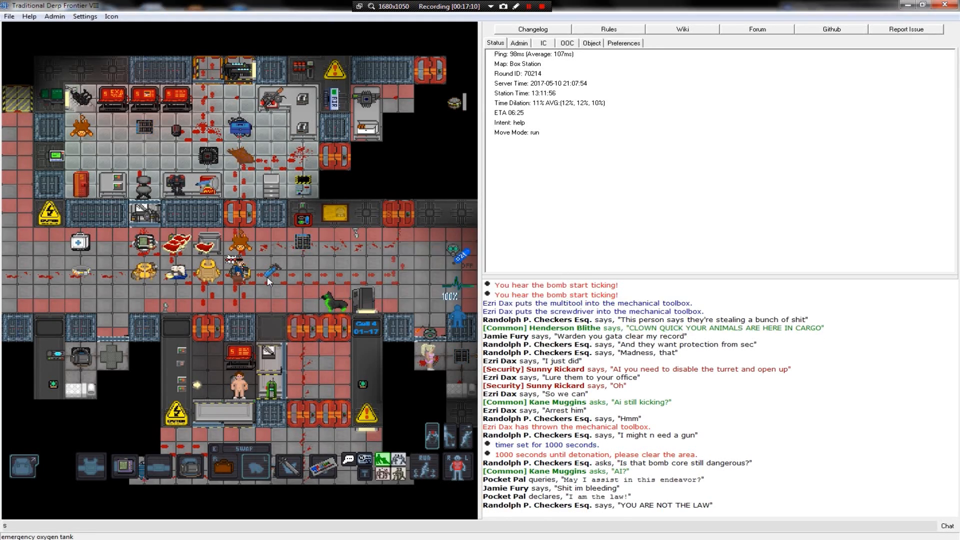
# Type a follow-up line about the bomb core still being dangerous
pyautogui.write('Im just curious if')
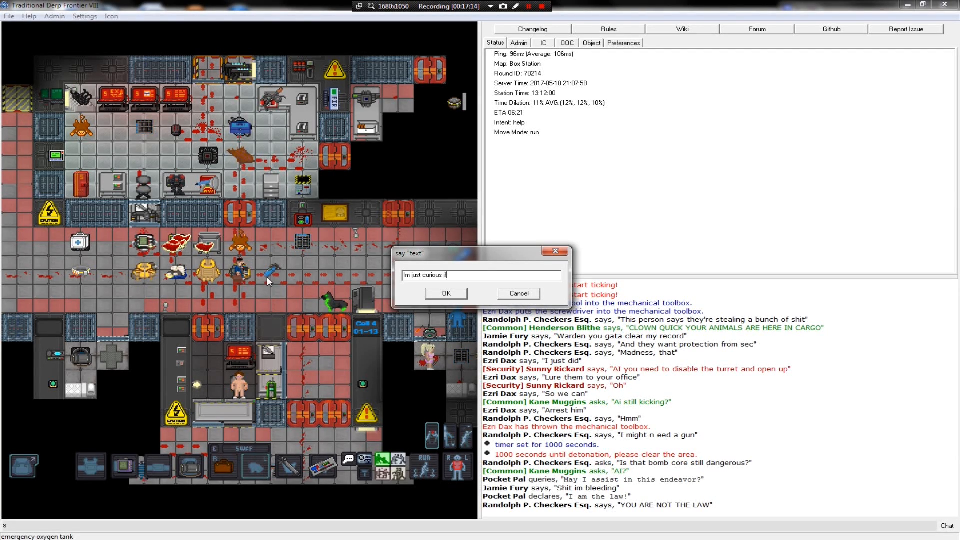
pyautogui.write('the bomb core')
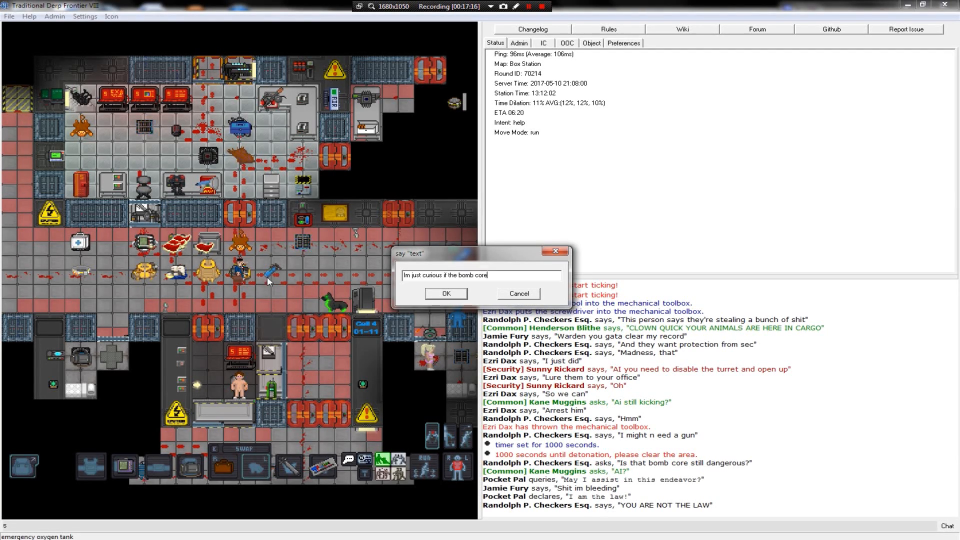
pyautogui.write('is still danger')
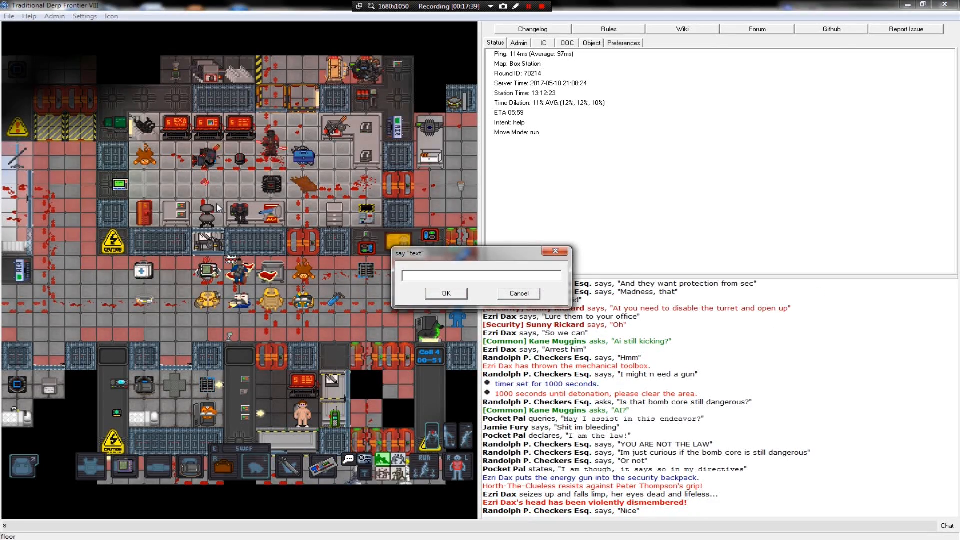
# Radio security (:s) about a double e-sword wielder who took the warden's head off
pyautogui.write(':s sec to')
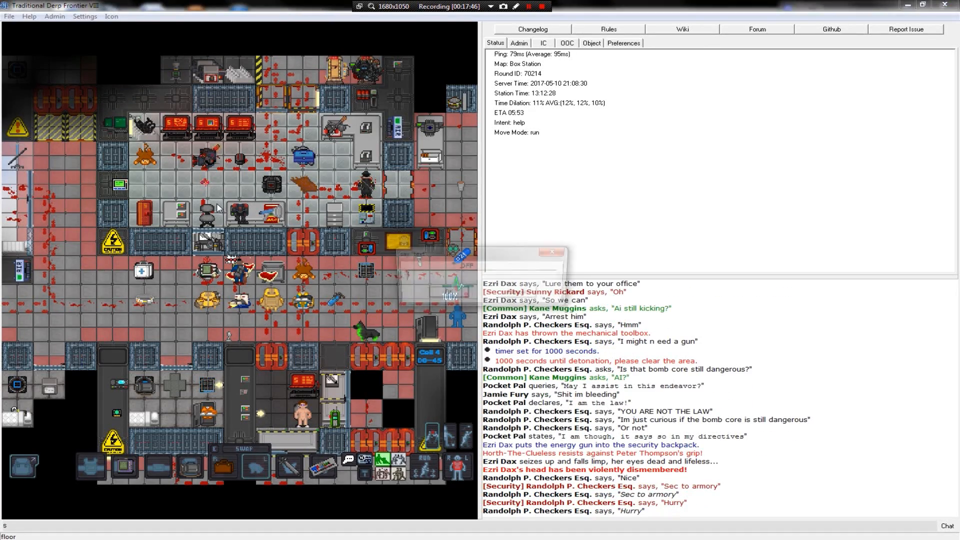
pyautogui.write(':s double')
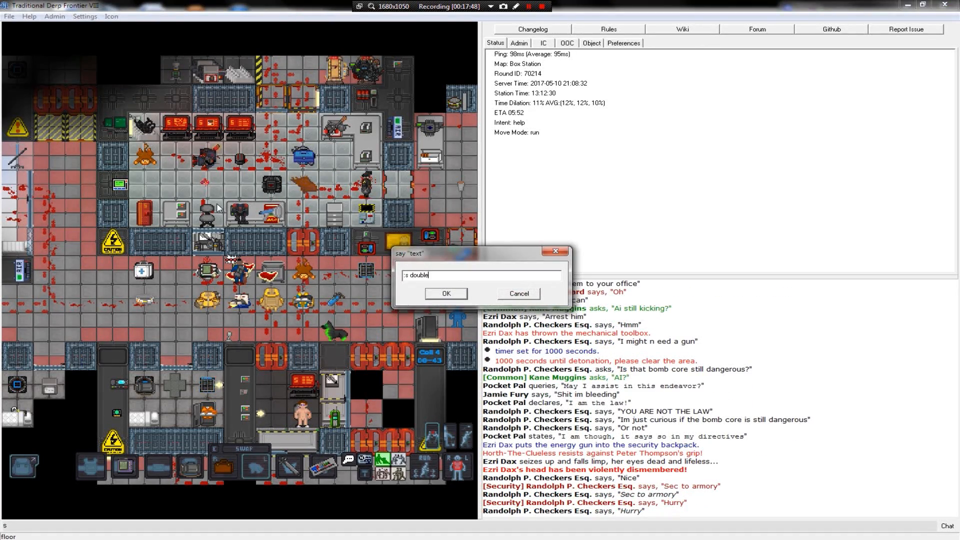
pyautogui.write('E-sword wield')
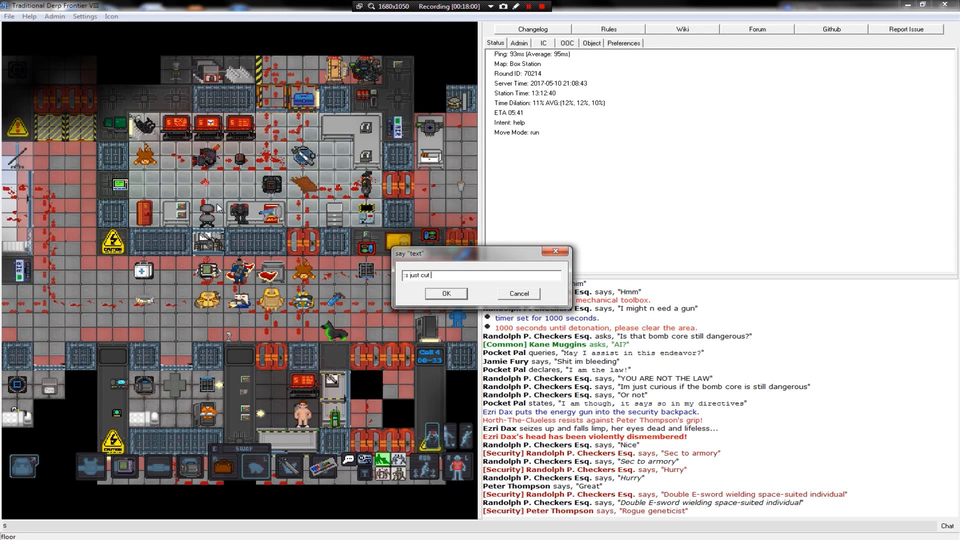
pyautogui.write('wardens head of')
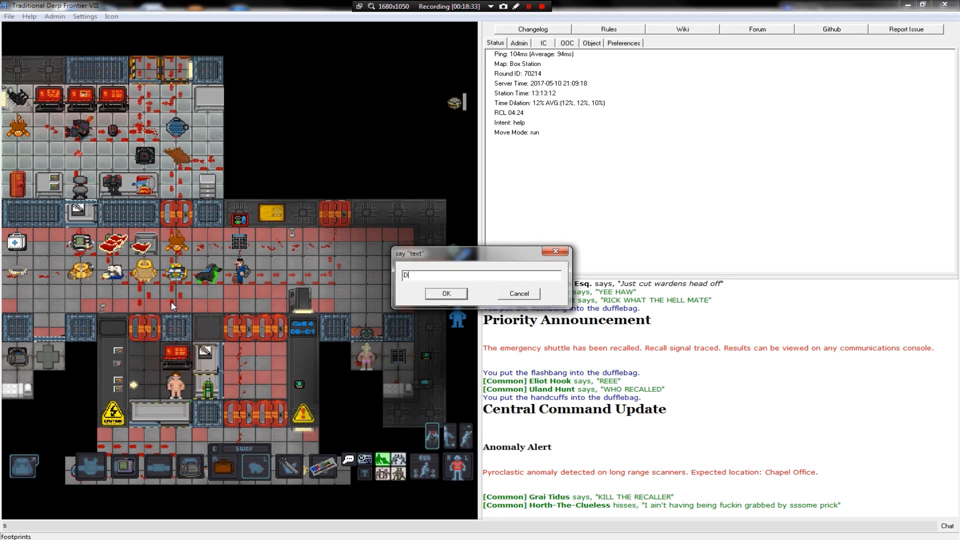
# Tell the crew to go look for him, then type 'I dont know' and 'Sec is being weird'
pyautogui.write('Go look')
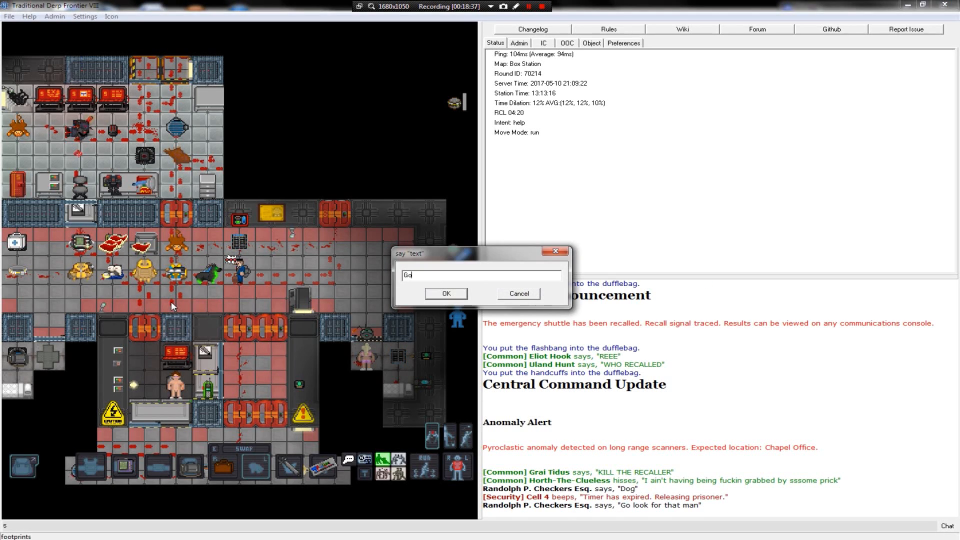
pyautogui.click(445, 293)
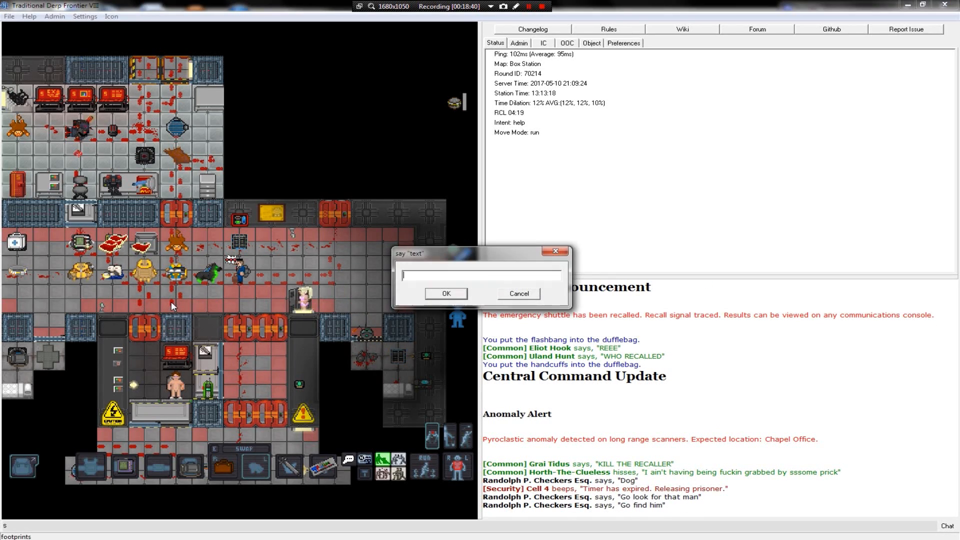
pyautogui.write('We must')
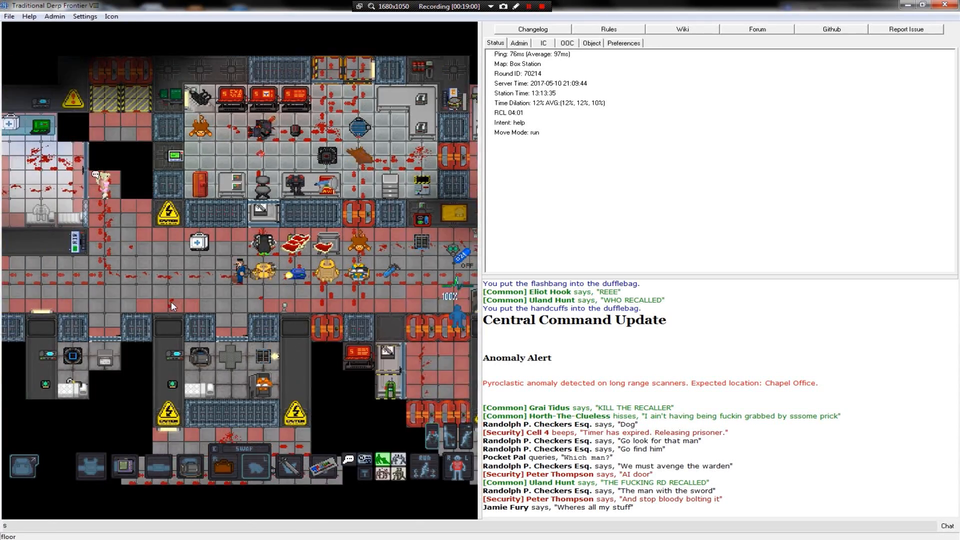
pyautogui.write('I dont kno')
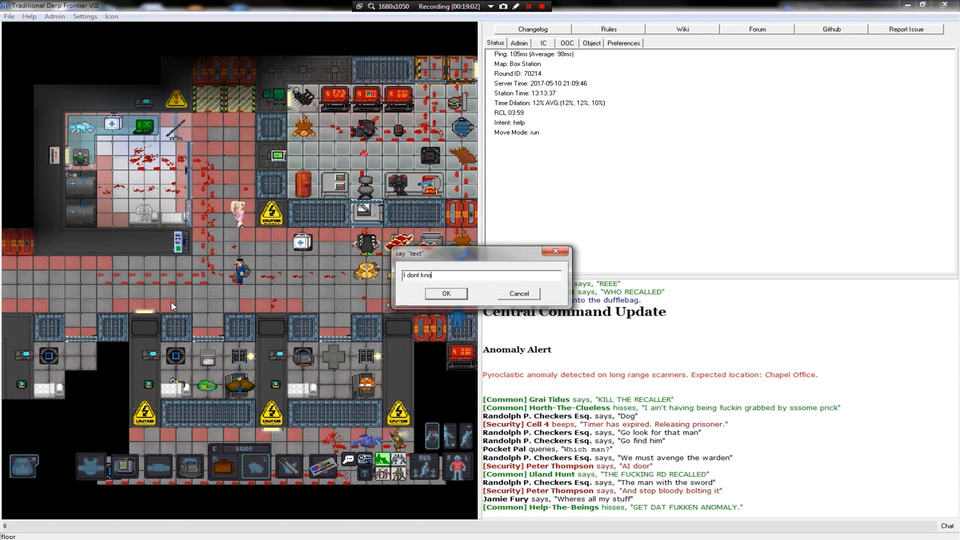
pyautogui.write('Sec is being')
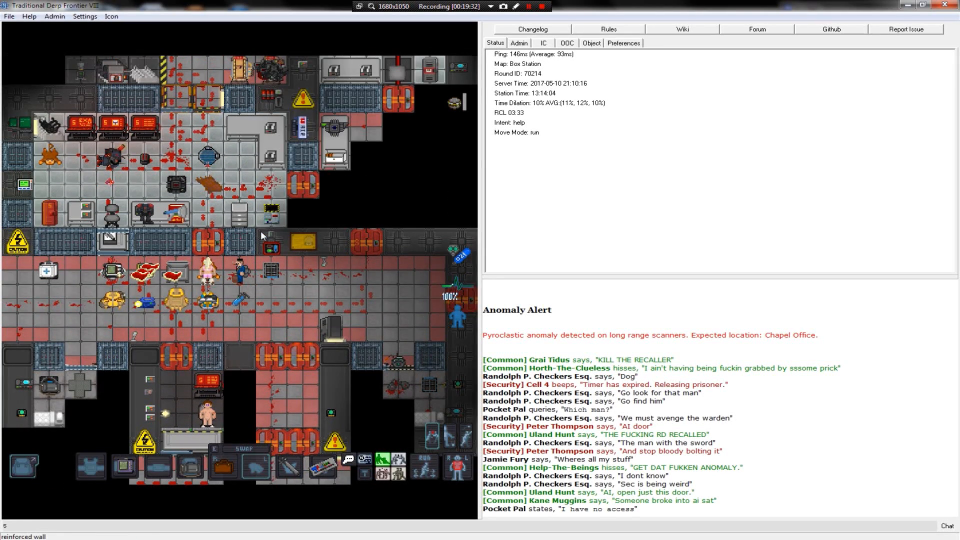
# Ask 'Want in?' and send 'Lets loot this place'
pyautogui.write('Wa')
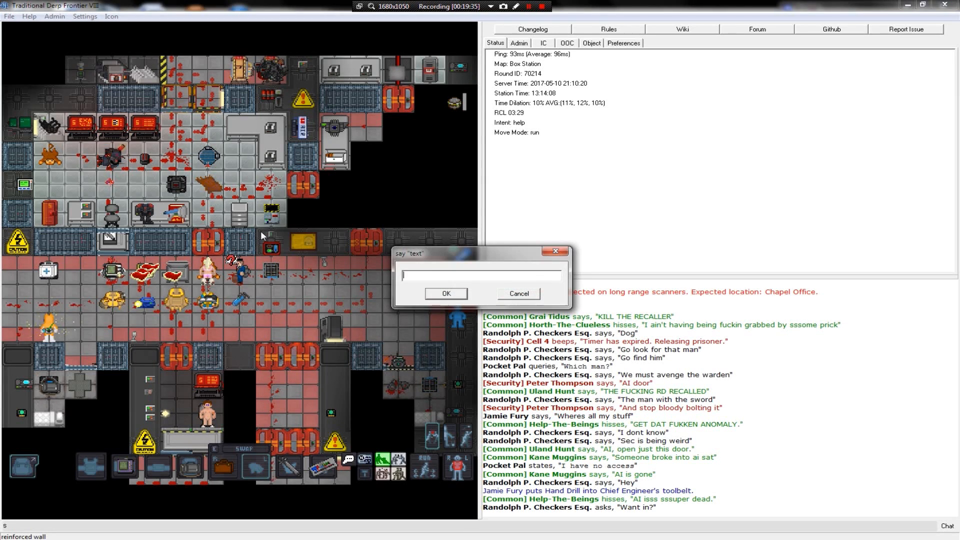
pyautogui.write('Lets loot this')
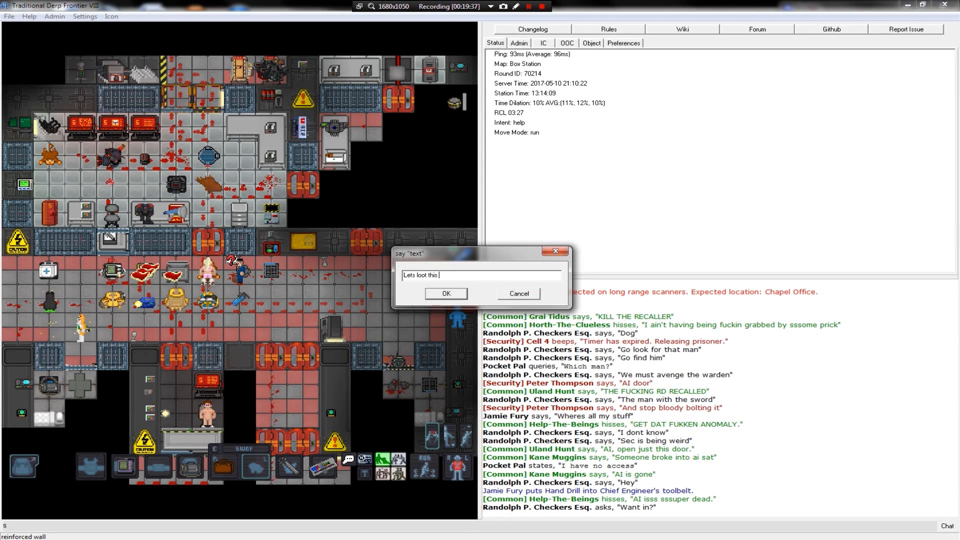
pyautogui.click(446, 293)
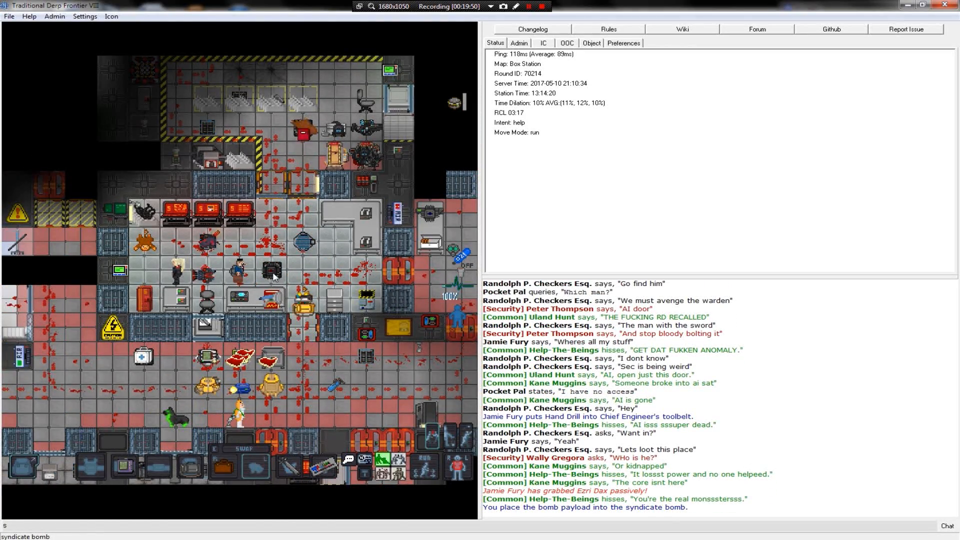
# Set the syndicate bomb timer to 90 seconds and start the countdown
pyautogui.click(271, 274)
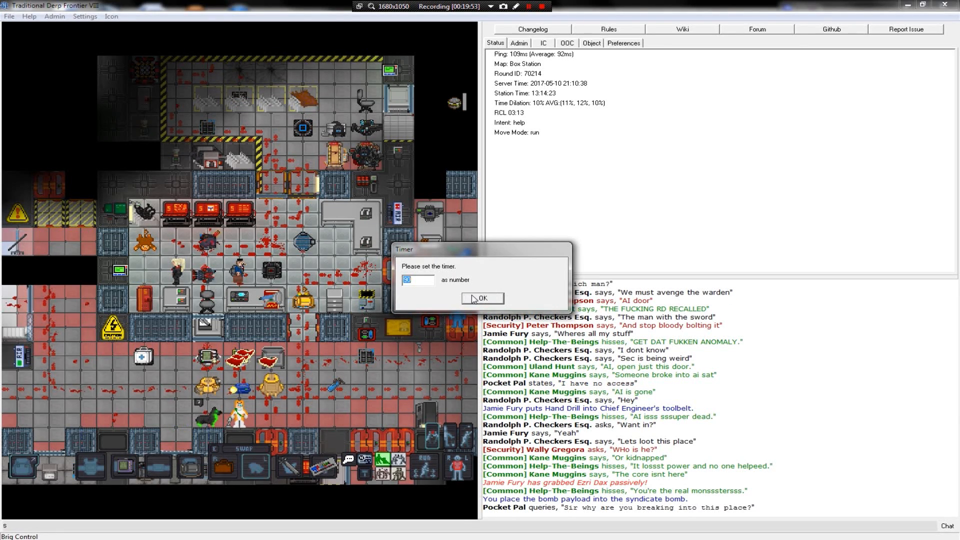
pyautogui.click(483, 298)
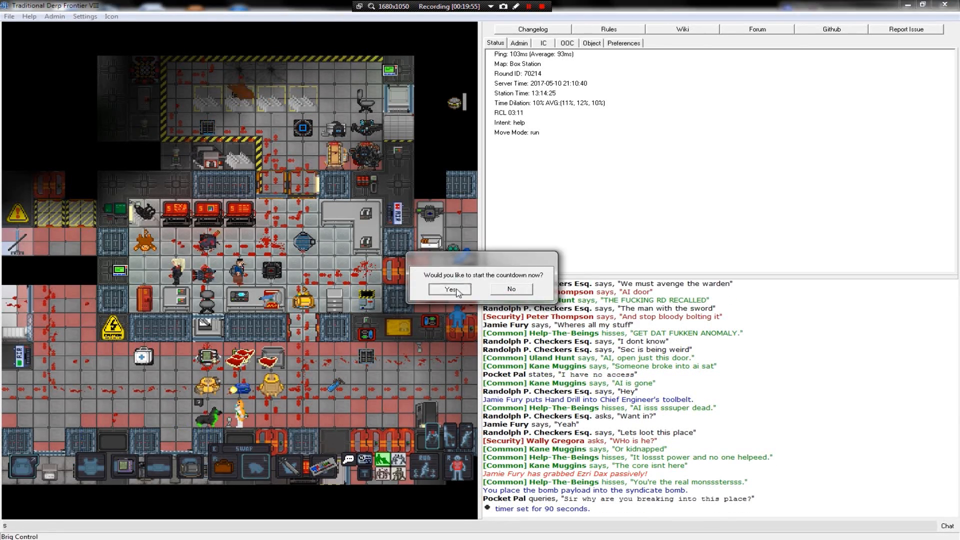
pyautogui.click(449, 289)
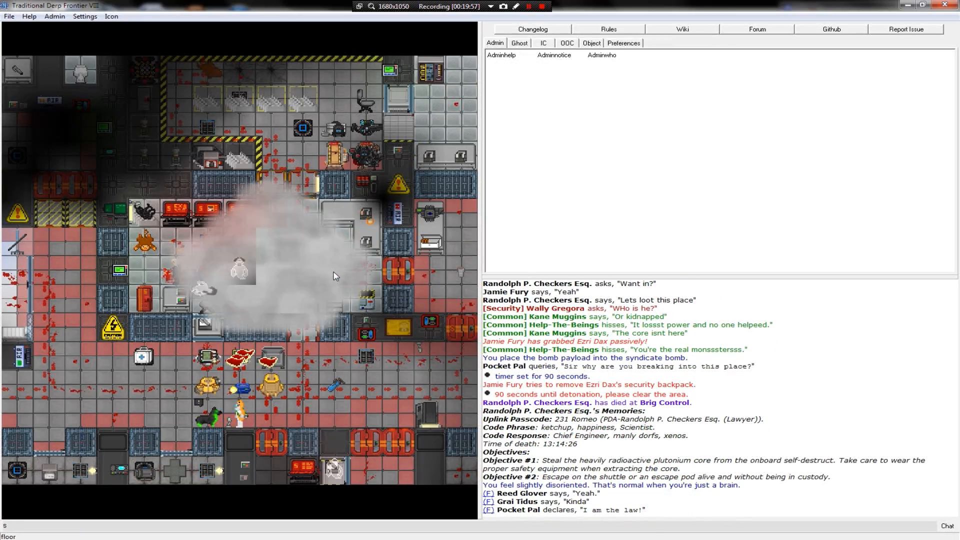
pyautogui.click(495, 43)
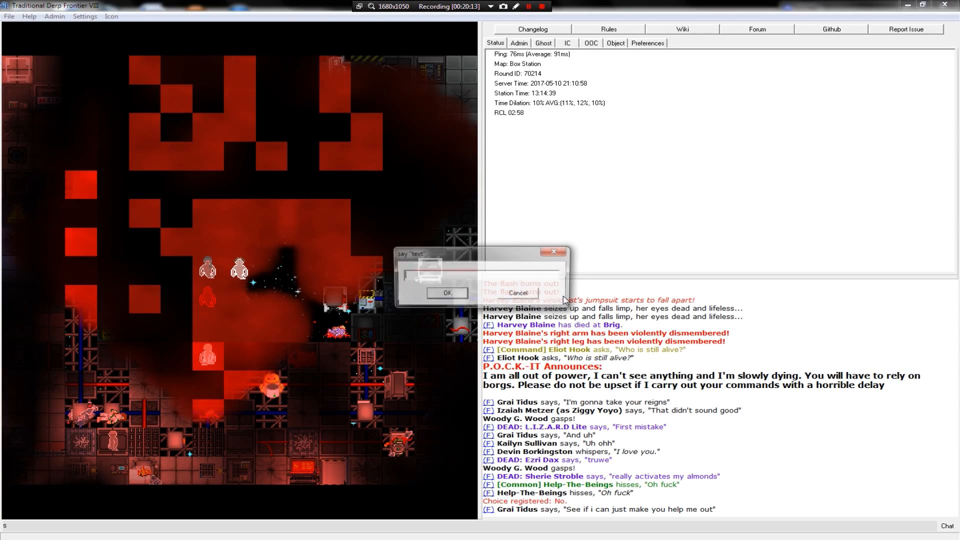
# As a ghost, send 'Thats also a very good…' and explain the bomb went off while tampering
pyautogui.write('Thats')
pyautogui.write('But...')
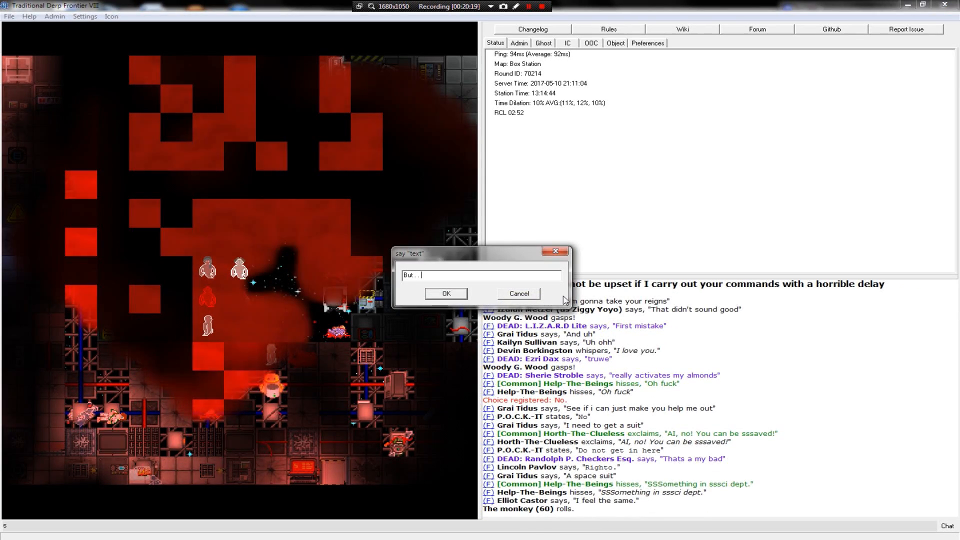
pyautogui.write('also a very go')
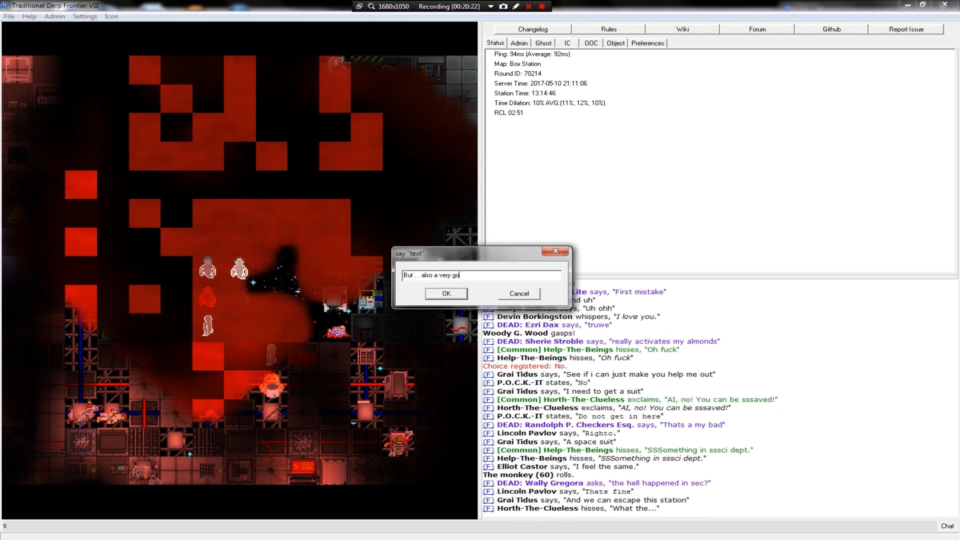
pyautogui.click(446, 294)
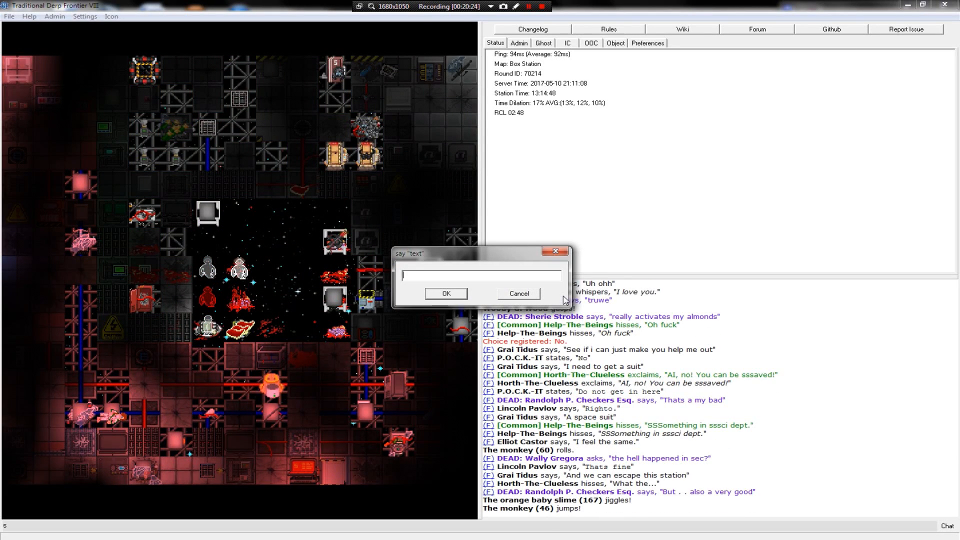
pyautogui.write('I wanted to fuck with the bomb, and uh, it went off')
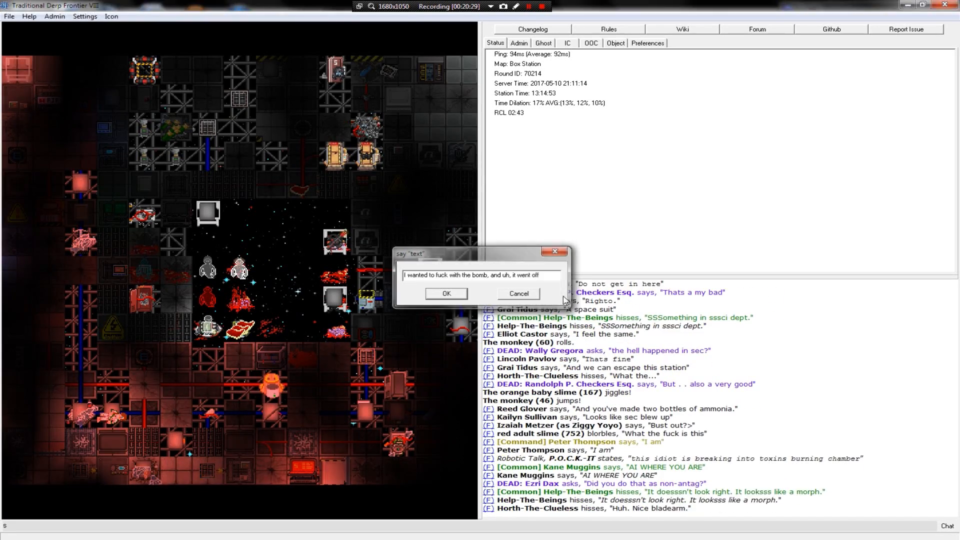
pyautogui.click(446, 294)
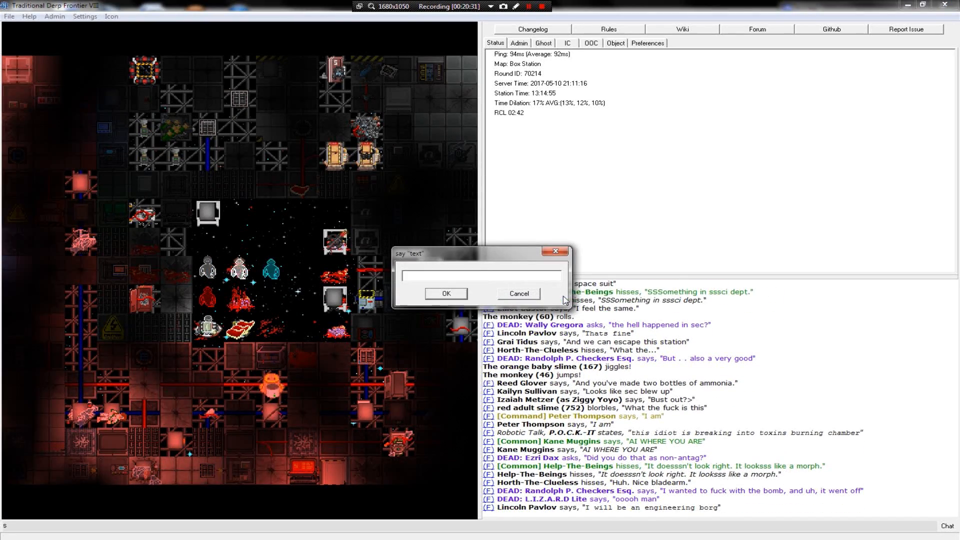
# Insist 'No, I was definately an antag' and type replies 'Not exactly what…', 'Yea', 'Down'
pyautogui.write('No, I was definately an an')
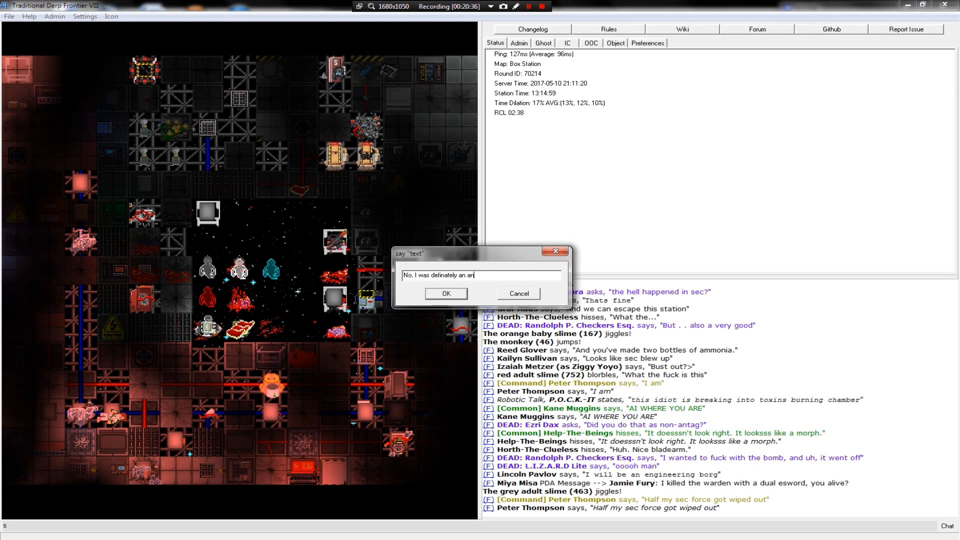
pyautogui.click(445, 294)
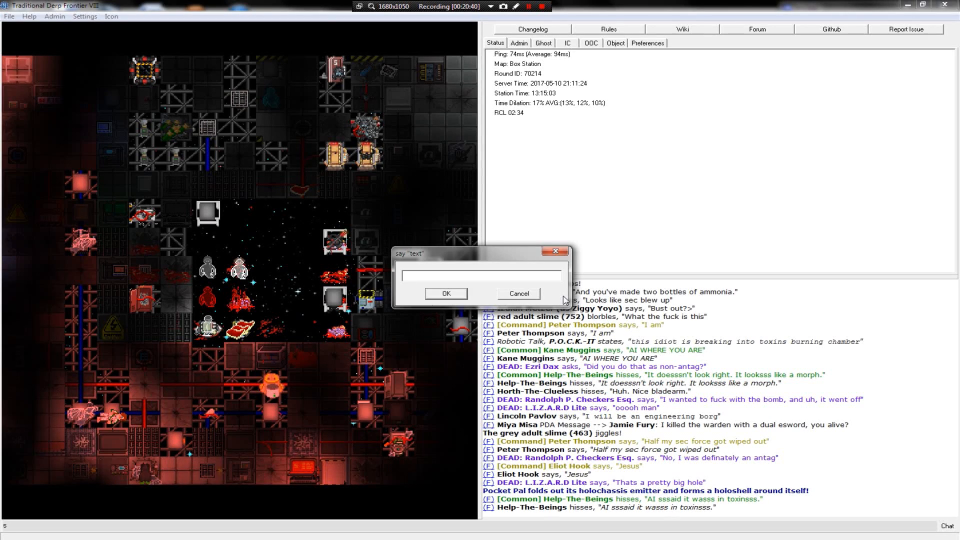
pyautogui.write('N')
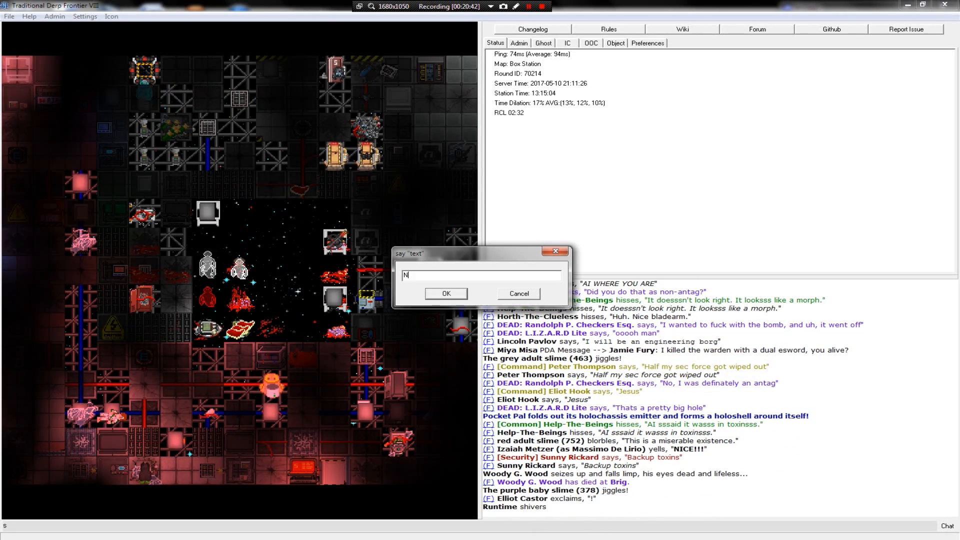
pyautogui.write('ot exactly what')
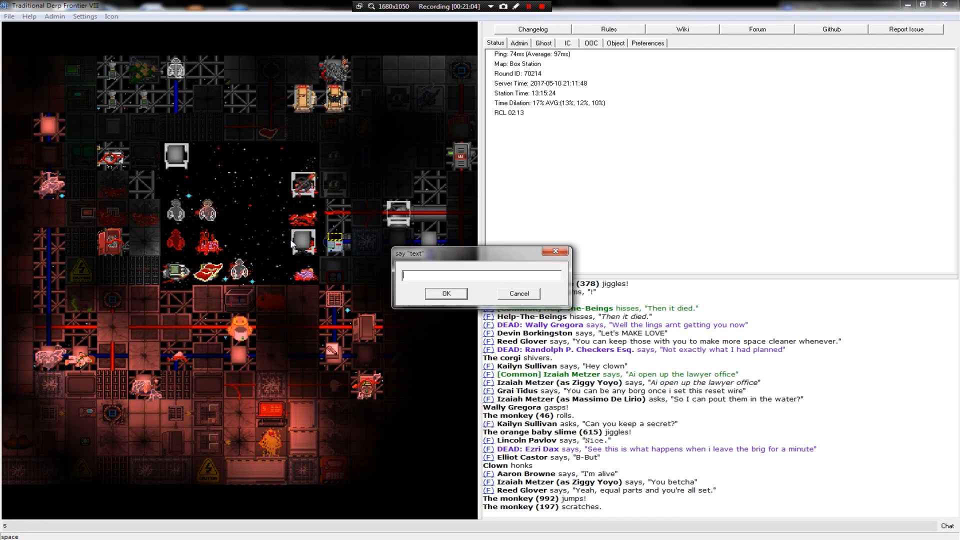
pyautogui.write('Yea')
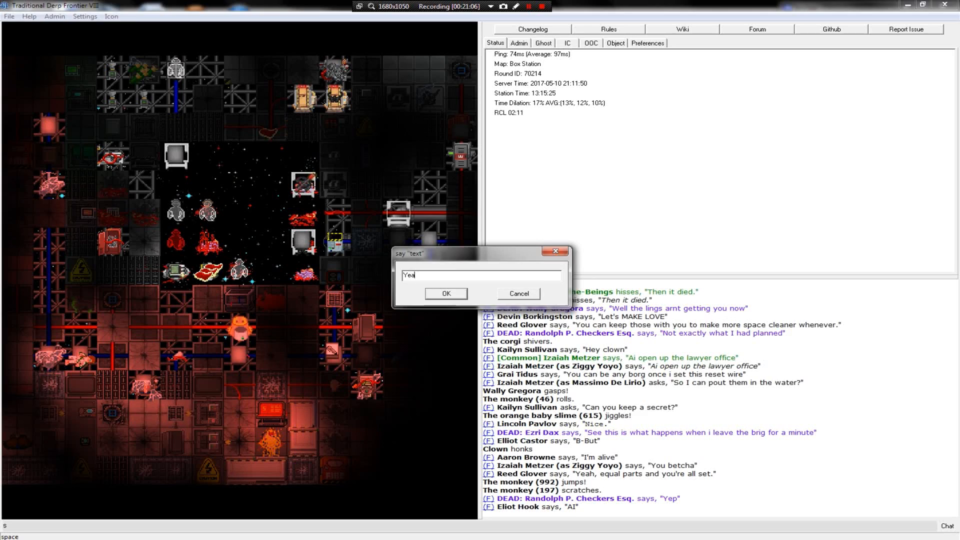
pyautogui.write('Down')
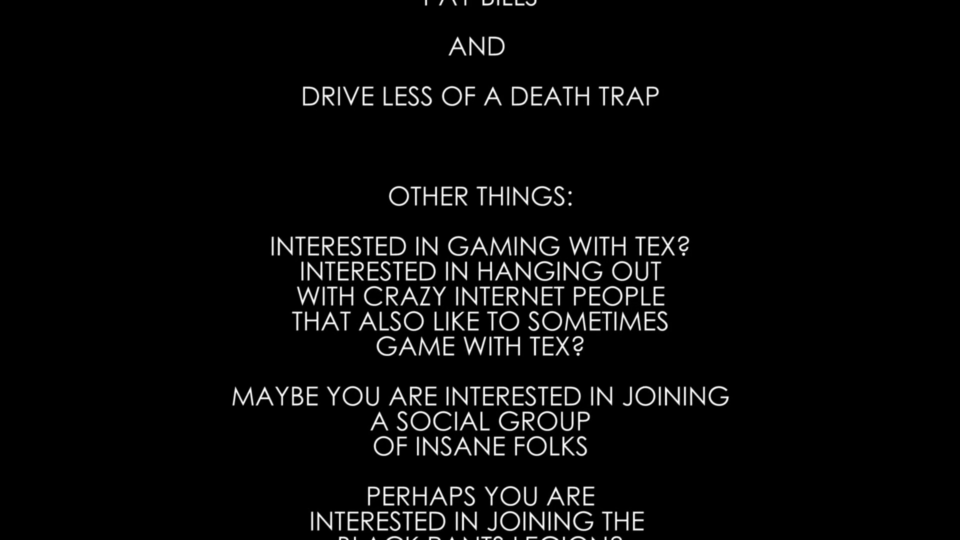
# Scroll through the end-credits text recommending Discord over Steam messages and Skype
pyautogui.scroll(-3)
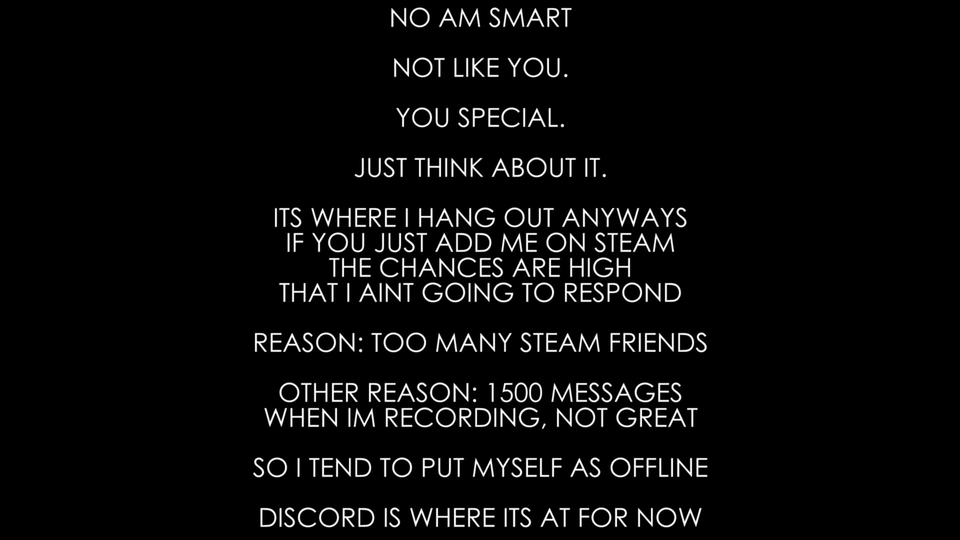
pyautogui.scroll(-3)
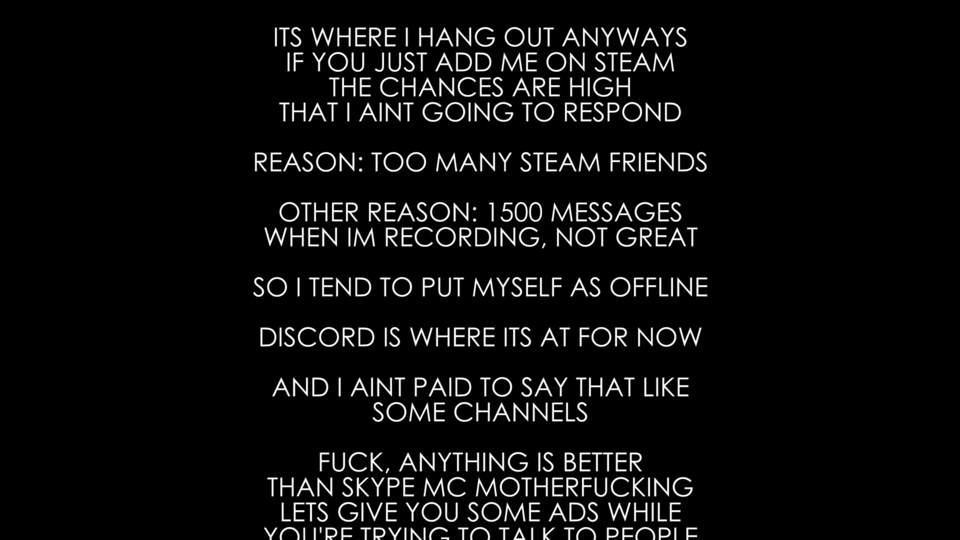